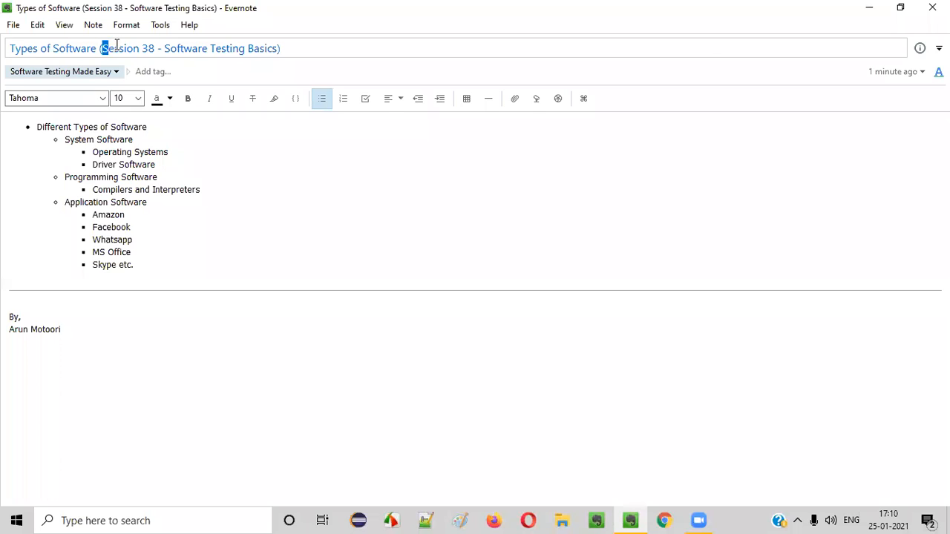
# Write the heading 'Different Types of Software' in Paint and draw branch lines down from it.
pyautogui.doubleClick(119, 49)
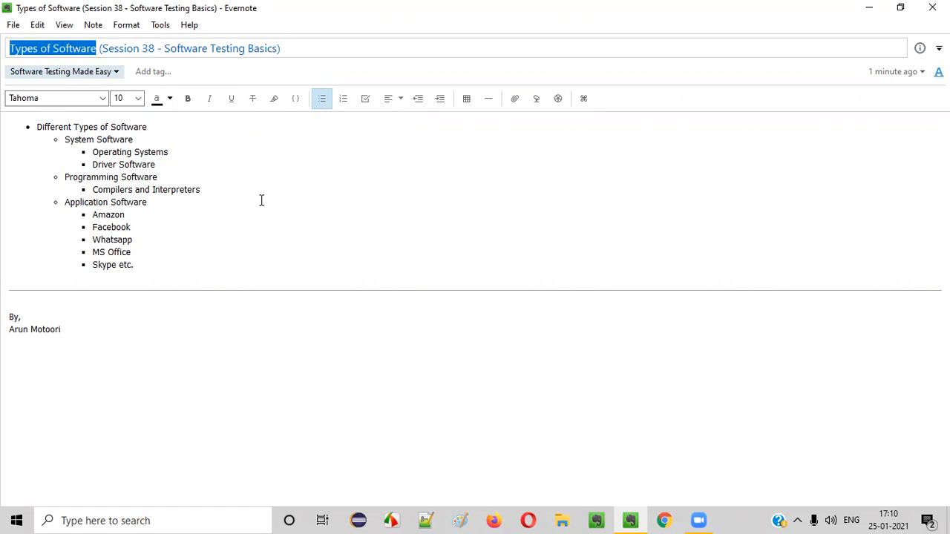
pyautogui.moveTo(258, 202)
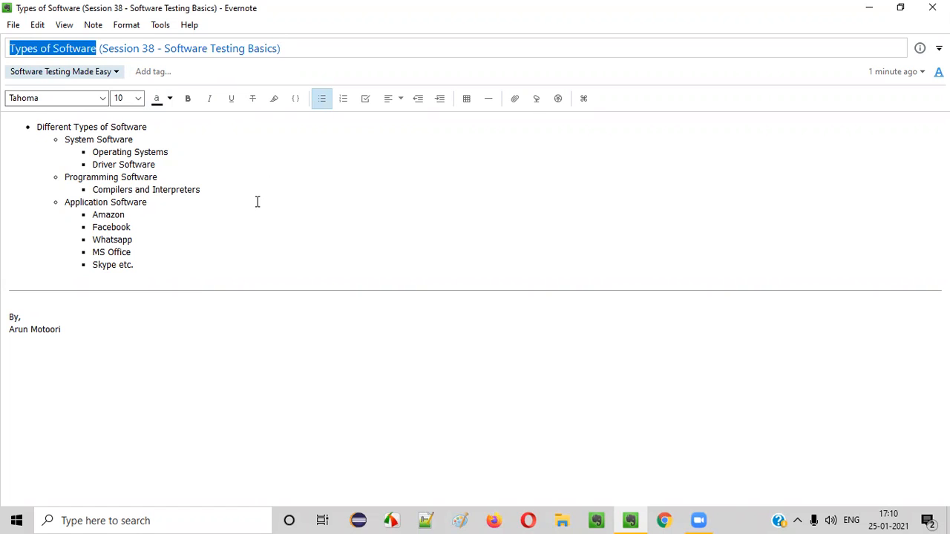
pyautogui.moveTo(378, 213)
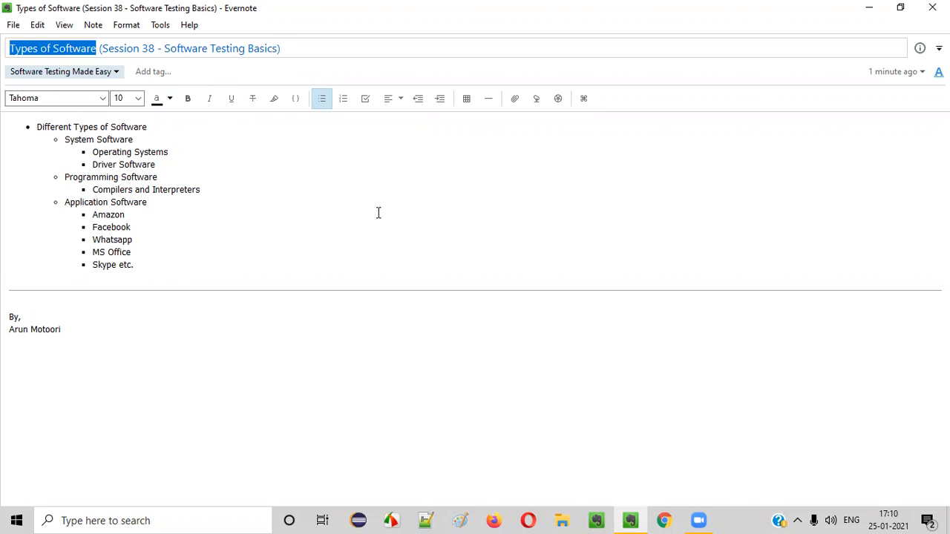
pyautogui.click(459, 521)
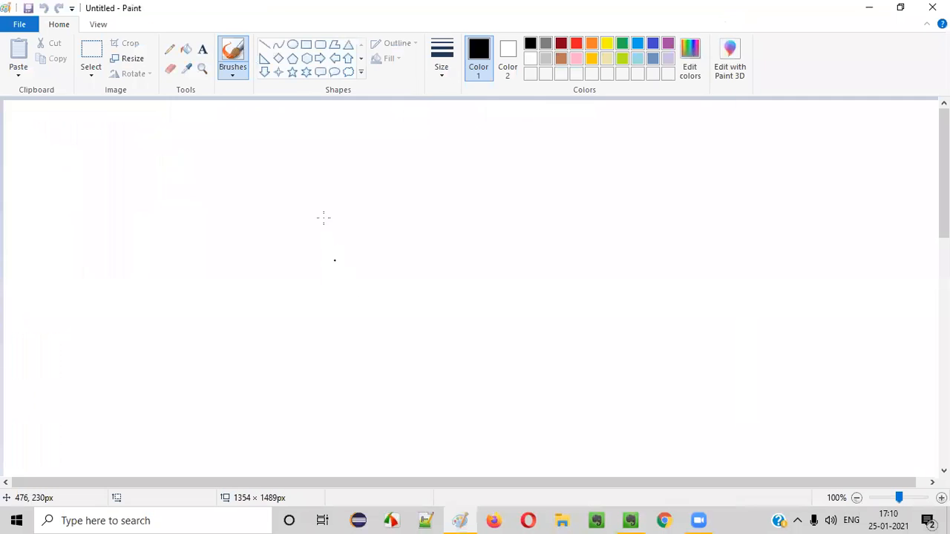
pyautogui.moveTo(280, 132); pyautogui.dragTo(634, 187)
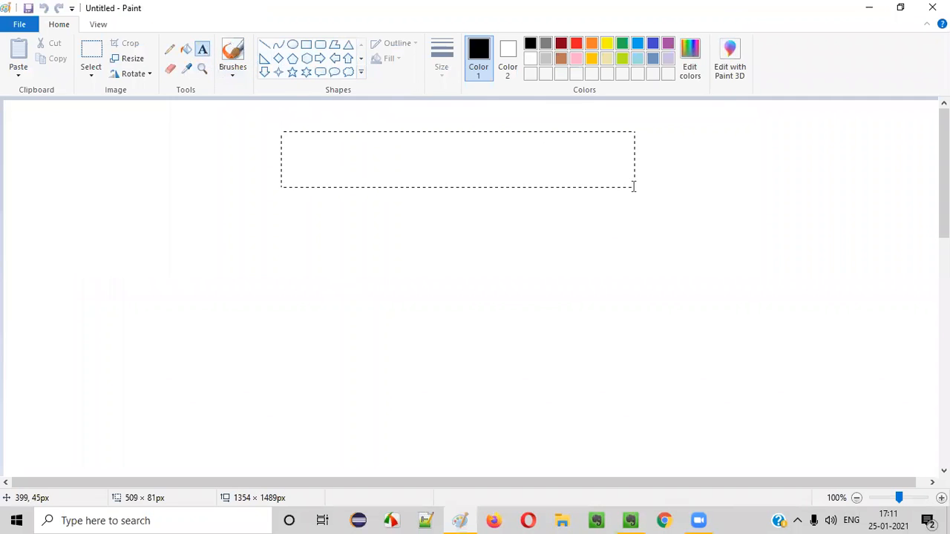
pyautogui.write('Differnt')
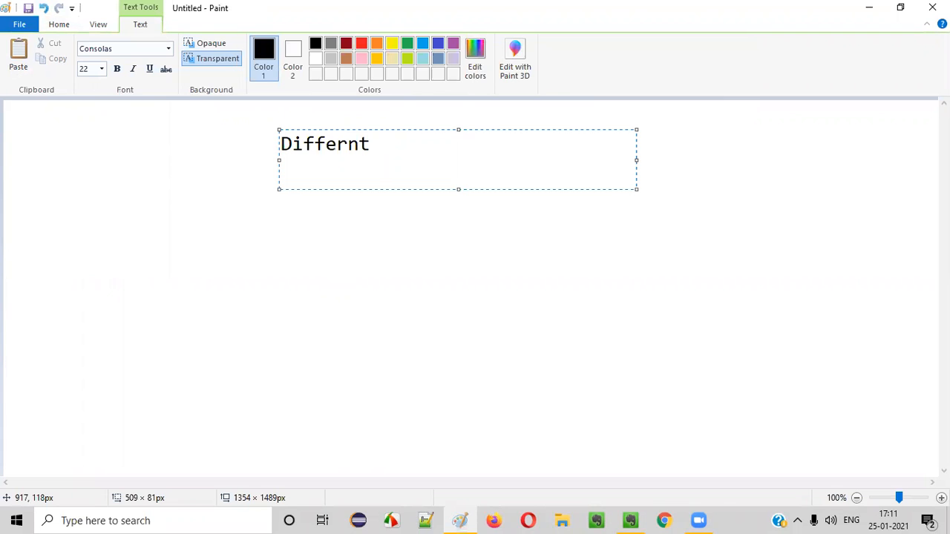
pyautogui.write('Different Types of Software')
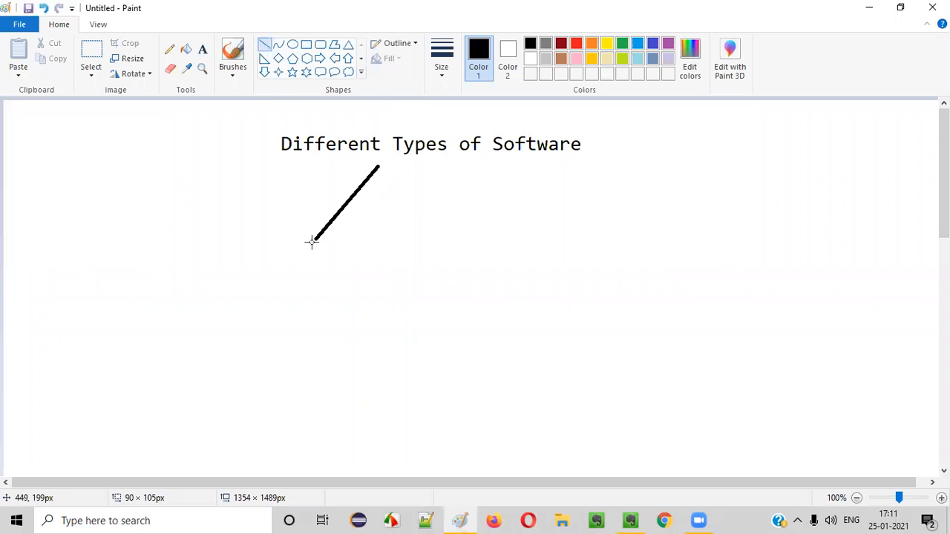
pyautogui.moveTo(430, 163); pyautogui.dragTo(435, 272)
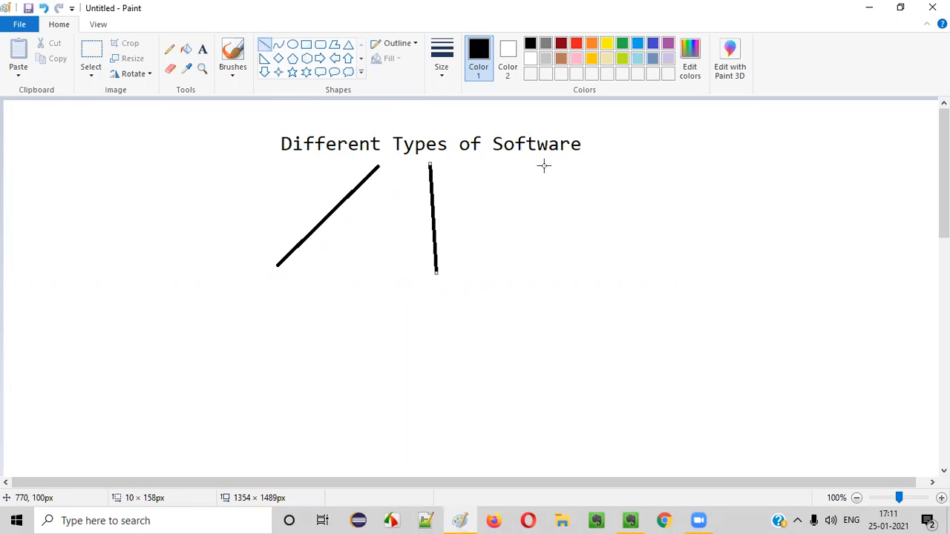
pyautogui.moveTo(511, 162); pyautogui.dragTo(580, 248)
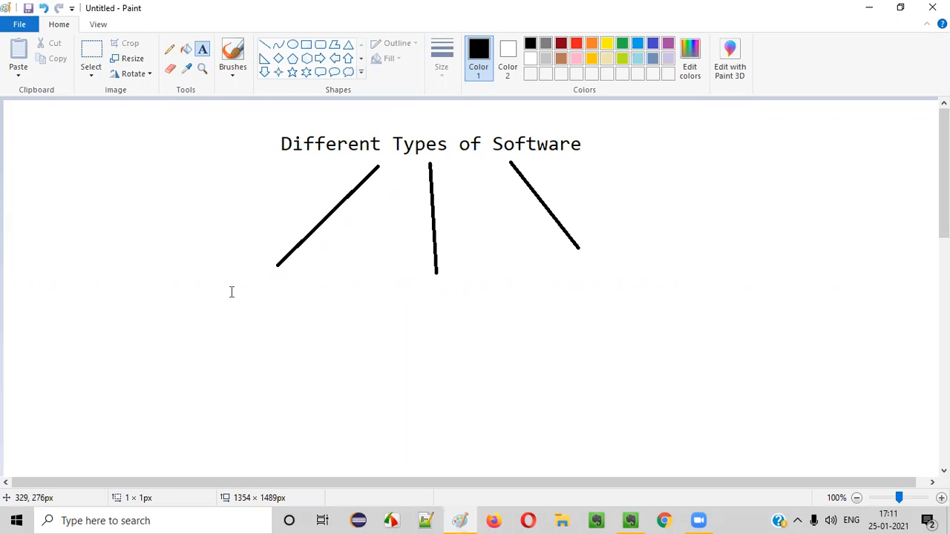
# Type 'System Software', 'Programming Software' and 'Application Software' at the branch ends.
pyautogui.write('System Software')
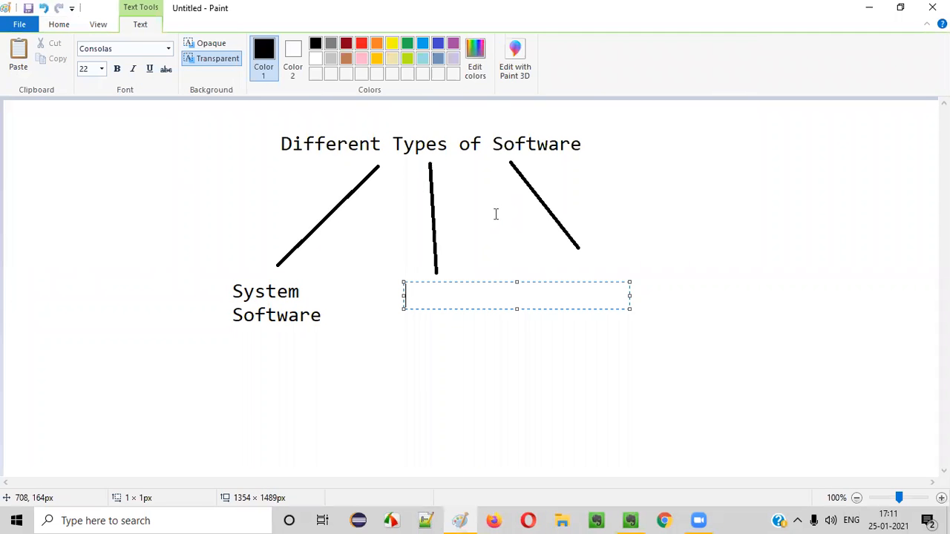
pyautogui.write('Programm')
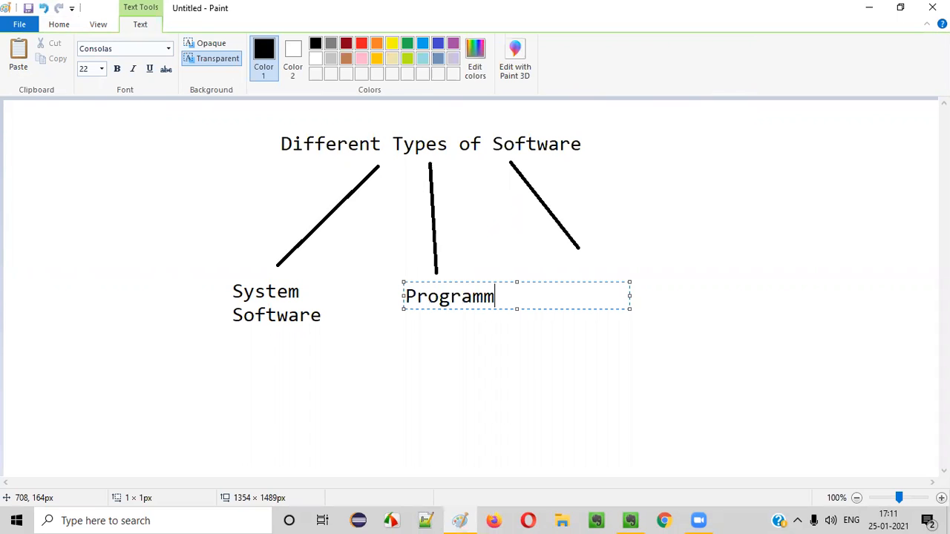
pyautogui.write('ing')
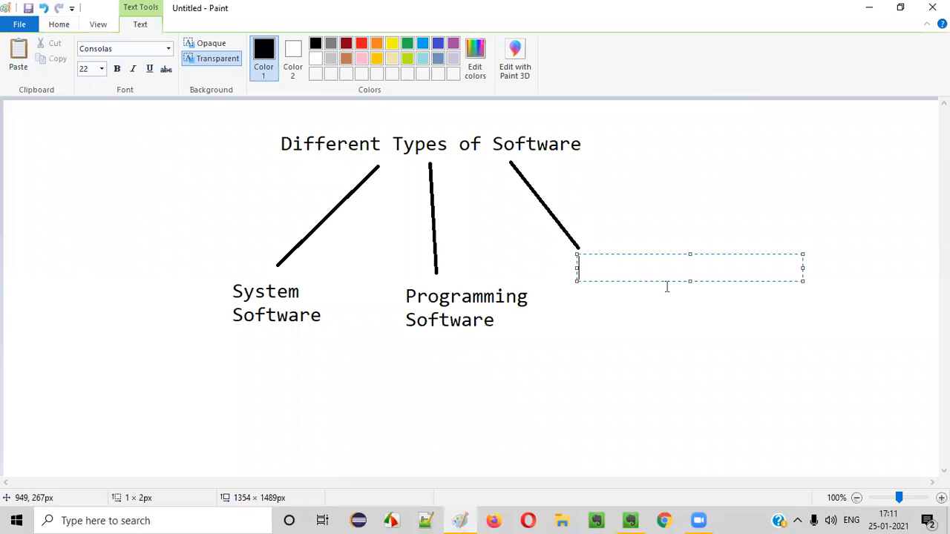
pyautogui.write('Application Software')
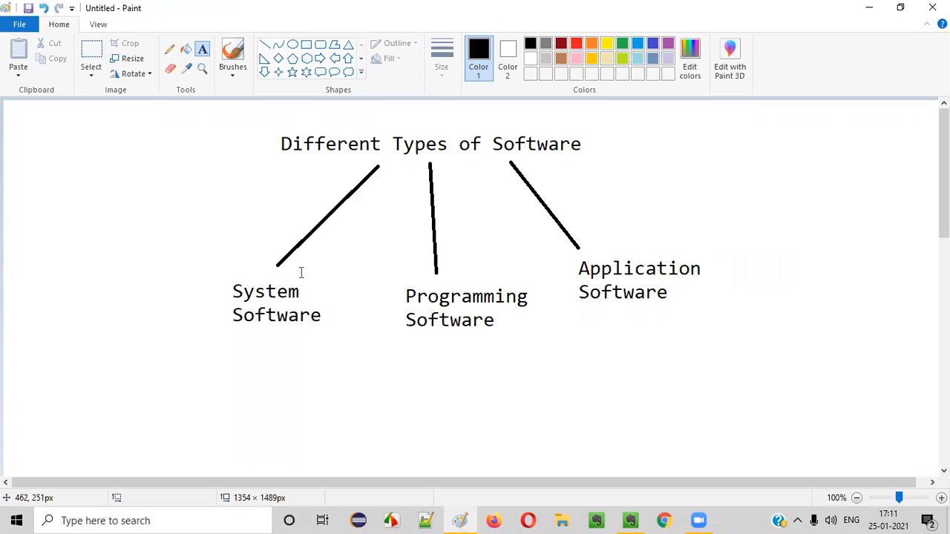
# Draw rectangles around the System Software, Programming Software and Application Software labels.
pyautogui.moveTo(198, 276); pyautogui.dragTo(250, 317)
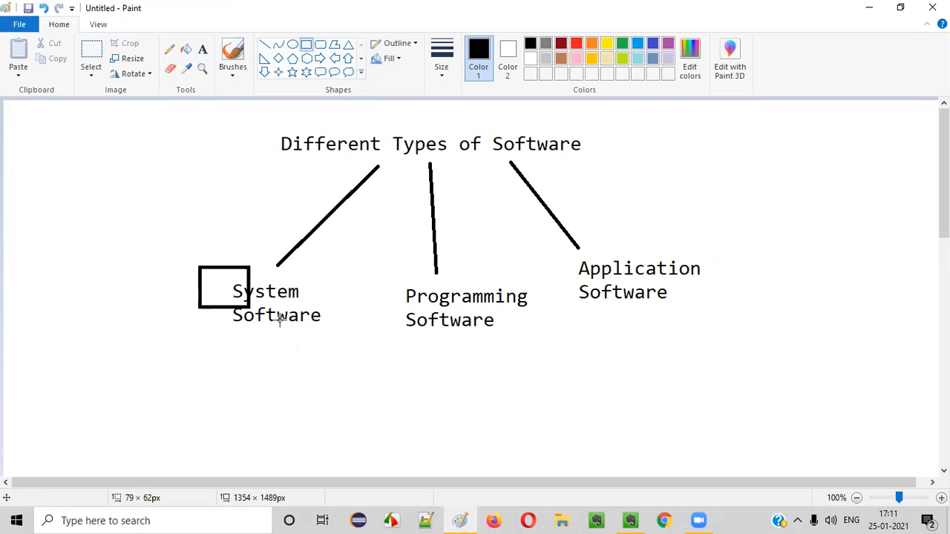
pyautogui.moveTo(378, 267); pyautogui.dragTo(525, 355)
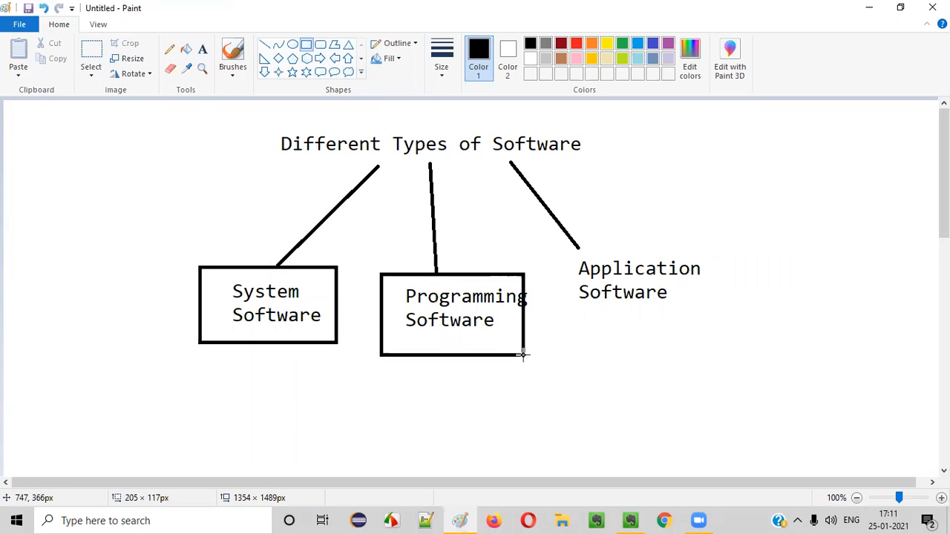
pyautogui.moveTo(557, 249); pyautogui.dragTo(750, 311)
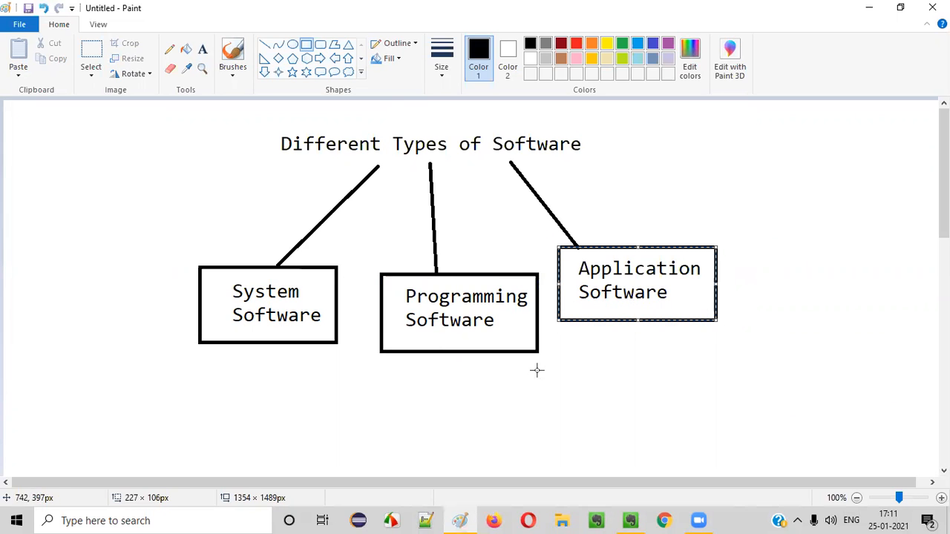
pyautogui.moveTo(254, 305)
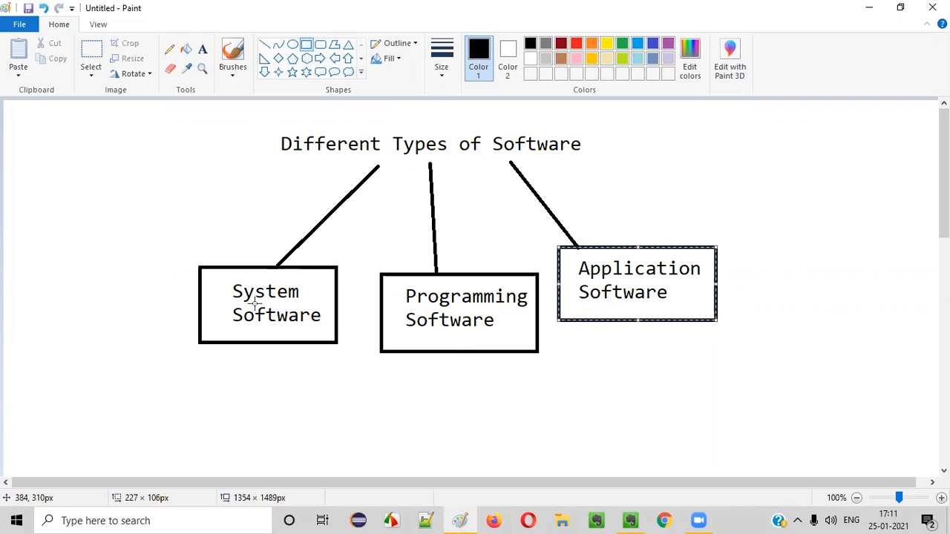
pyautogui.moveTo(143, 239)
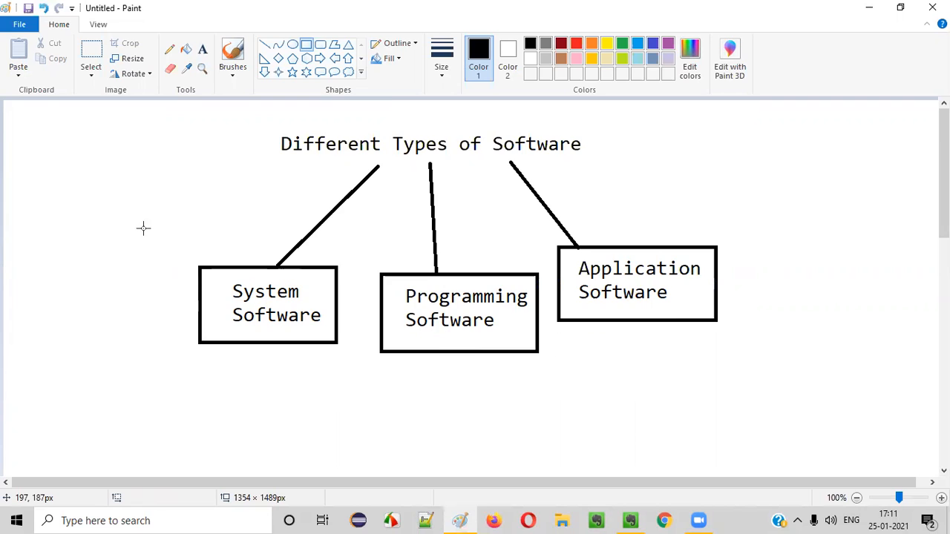
pyautogui.moveTo(270, 384)
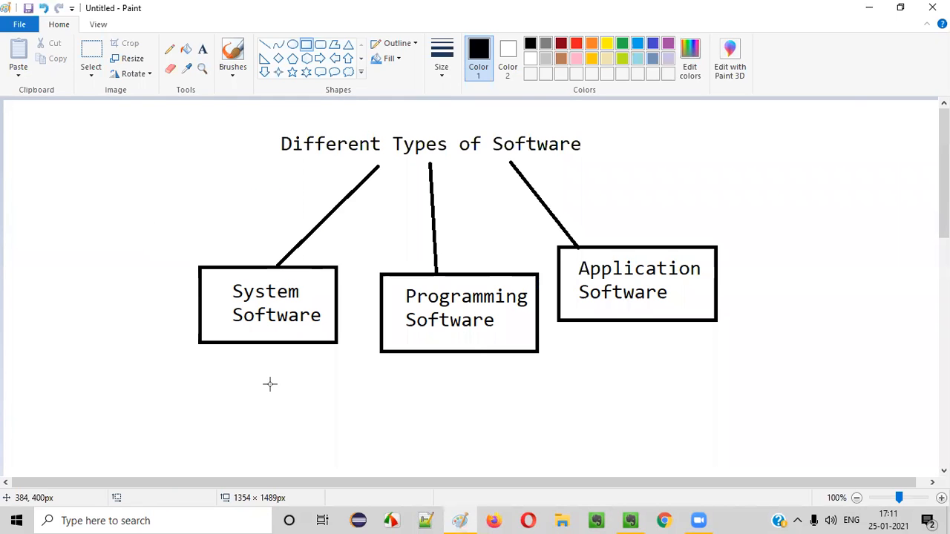
pyautogui.moveTo(436, 347)
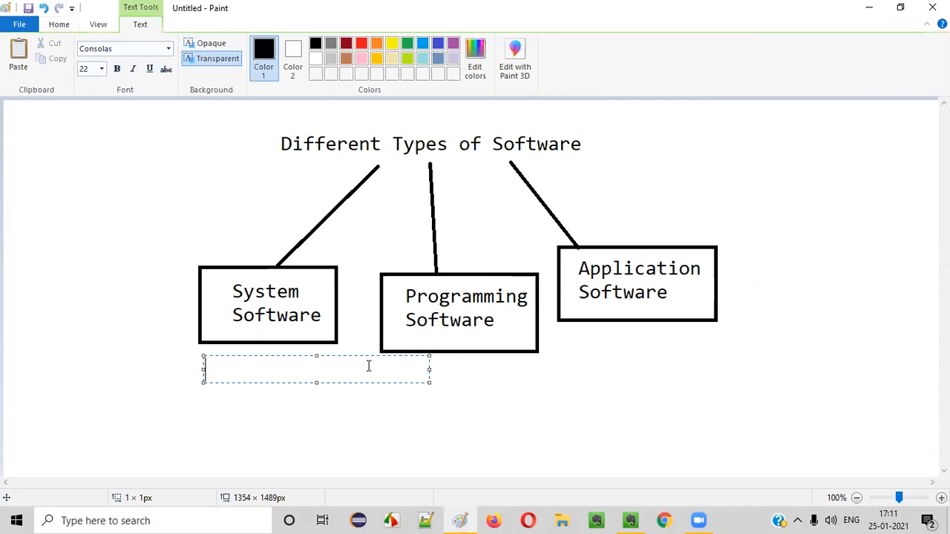
# Write 'OS', then 'Driver Software' in a second text box below it.
pyautogui.write('O')
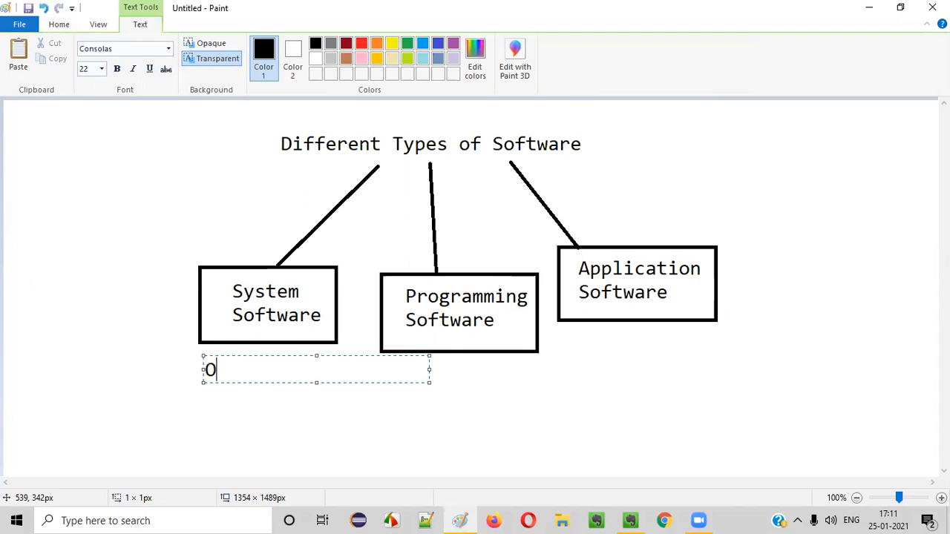
pyautogui.write('S')
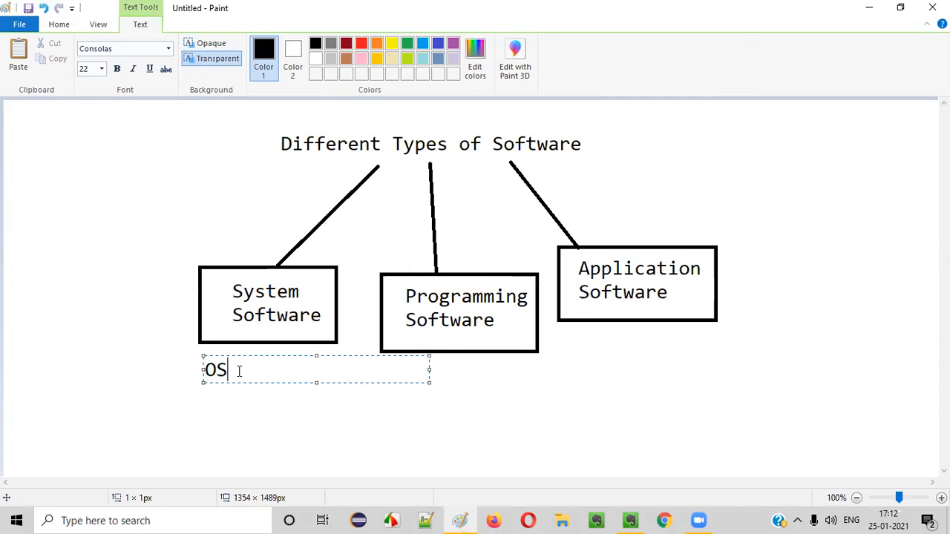
pyautogui.click(262, 427)
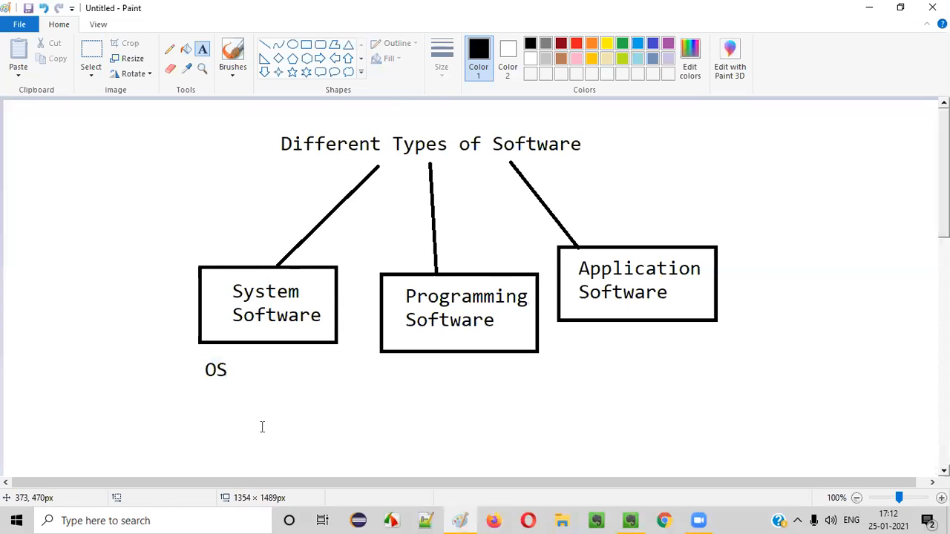
pyautogui.click(17, 521)
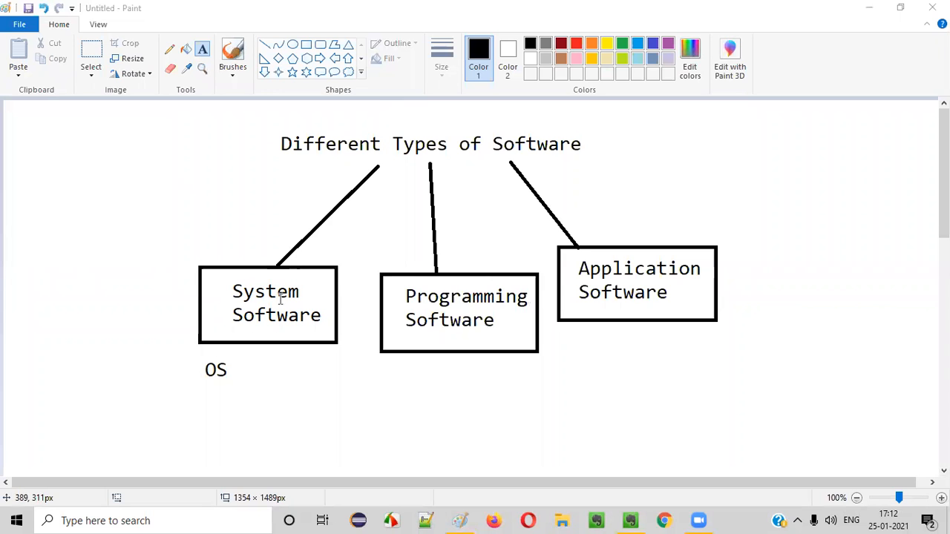
pyautogui.click(266, 406)
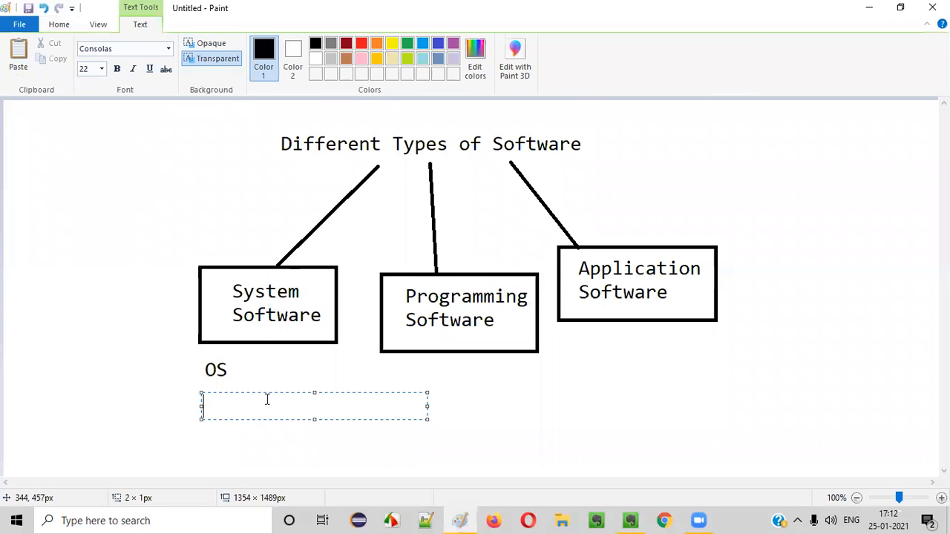
pyautogui.write('Driver Software')
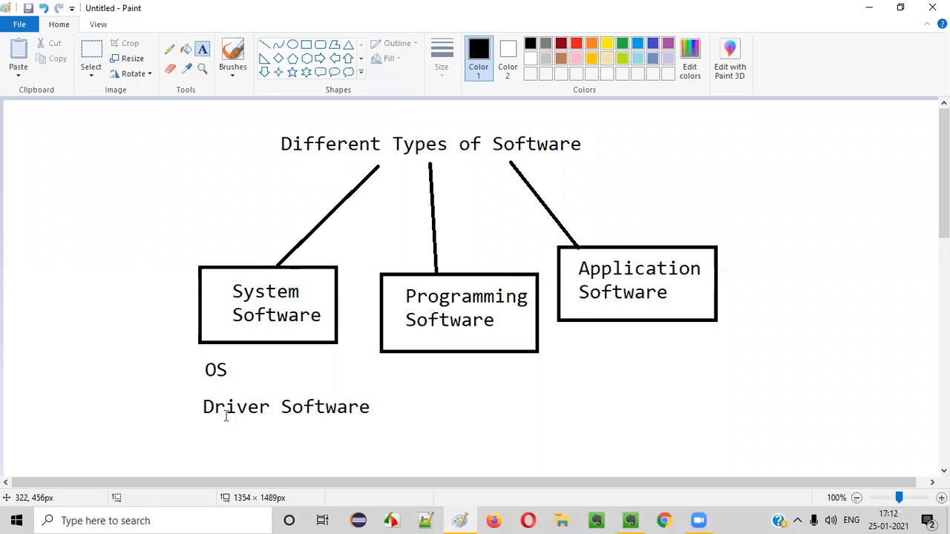
pyautogui.moveTo(171, 259)
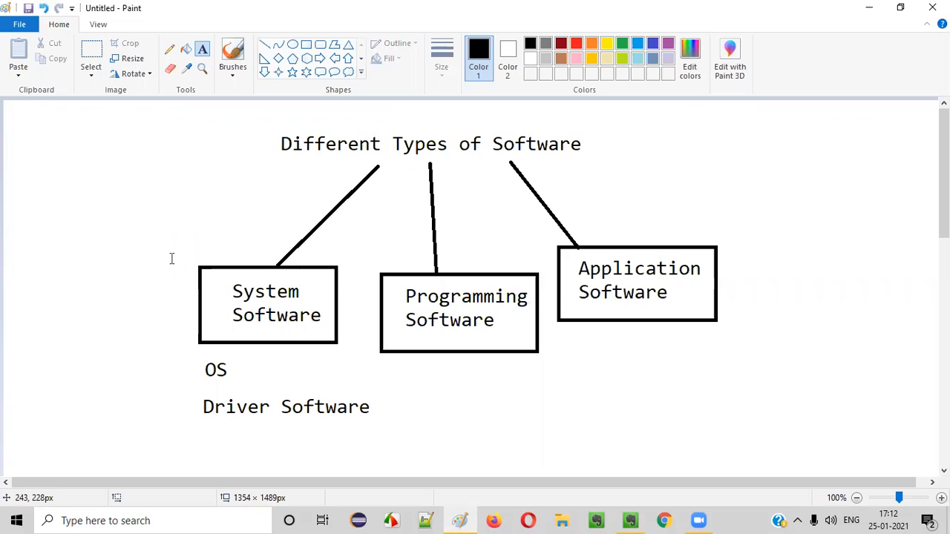
pyautogui.moveTo(162, 312)
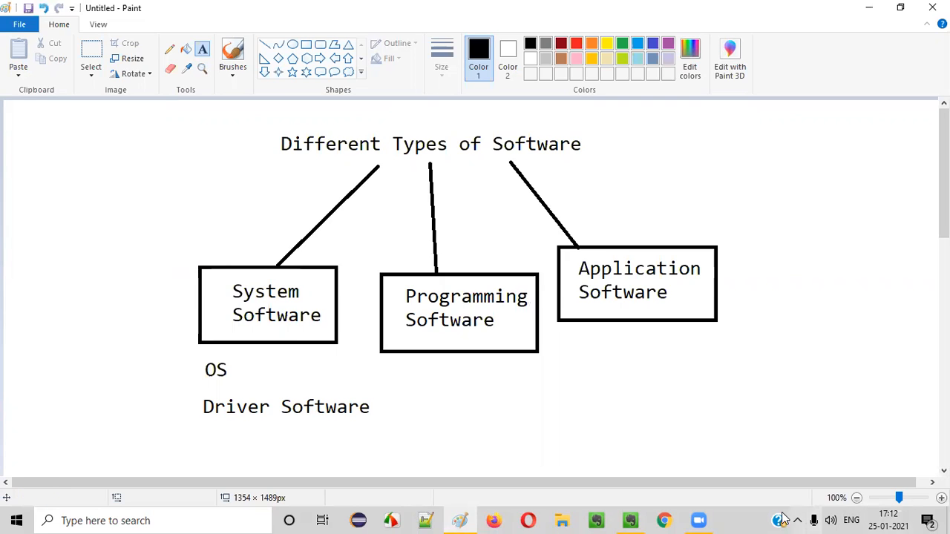
pyautogui.moveTo(794, 463)
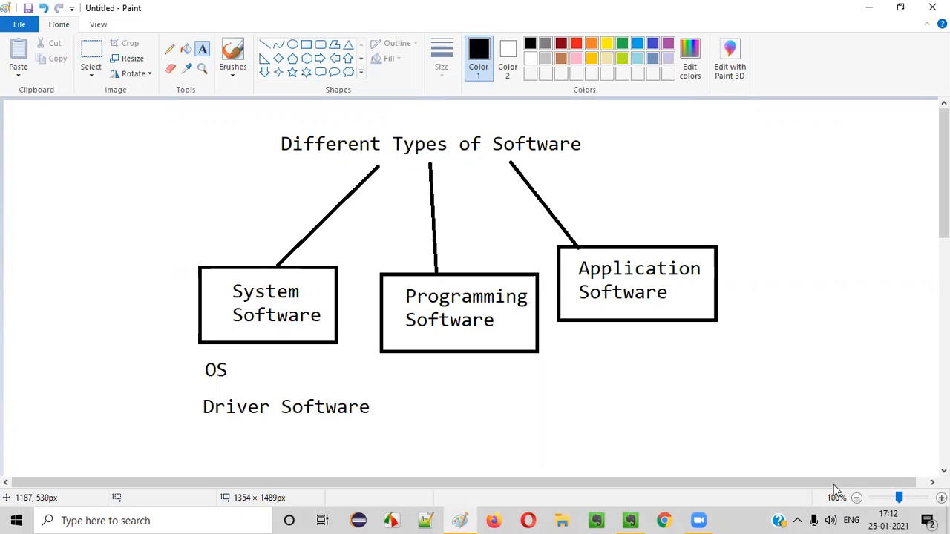
pyautogui.moveTo(818, 519)
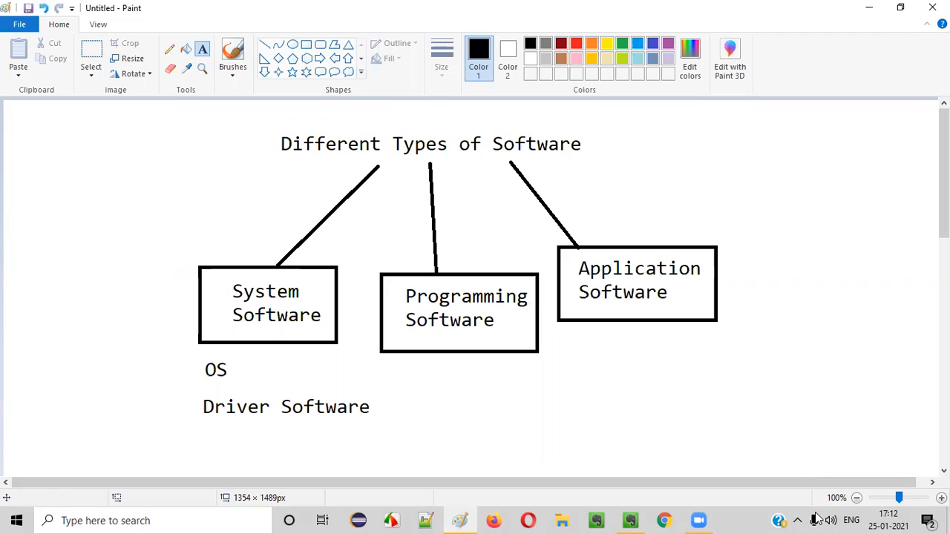
pyautogui.moveTo(778, 369)
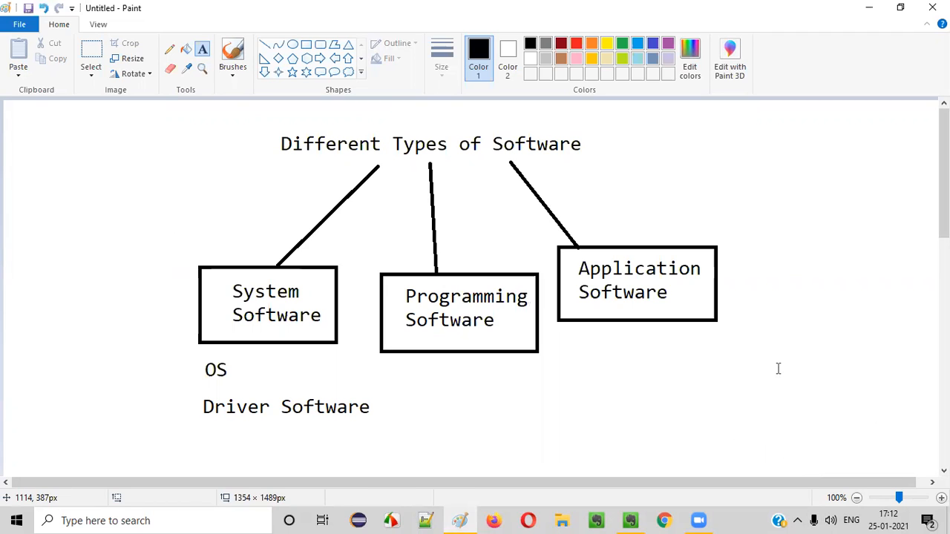
pyautogui.moveTo(348, 272)
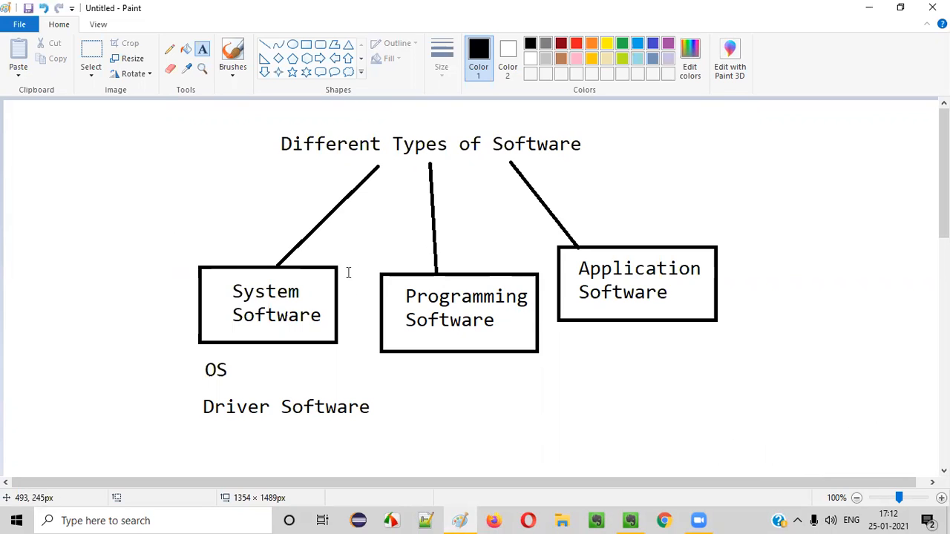
pyautogui.moveTo(226, 377)
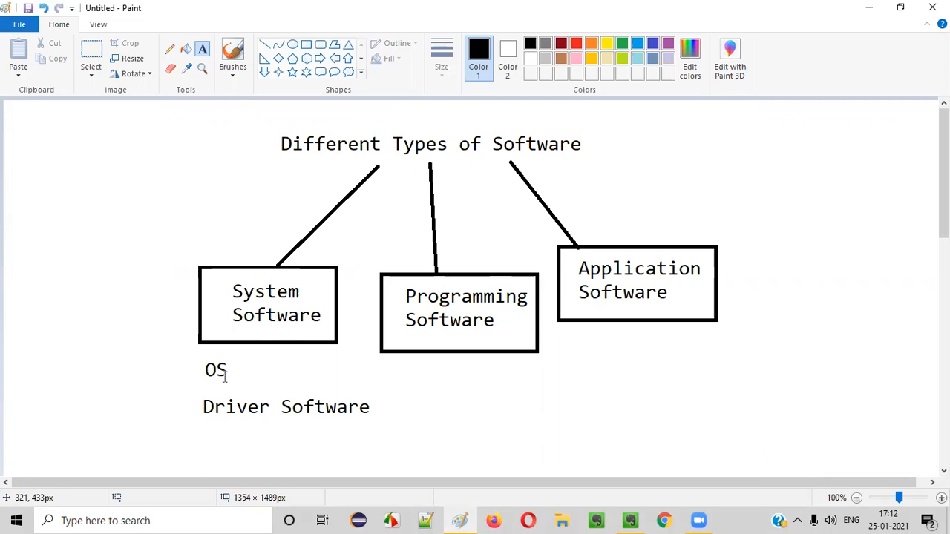
pyautogui.moveTo(196, 425)
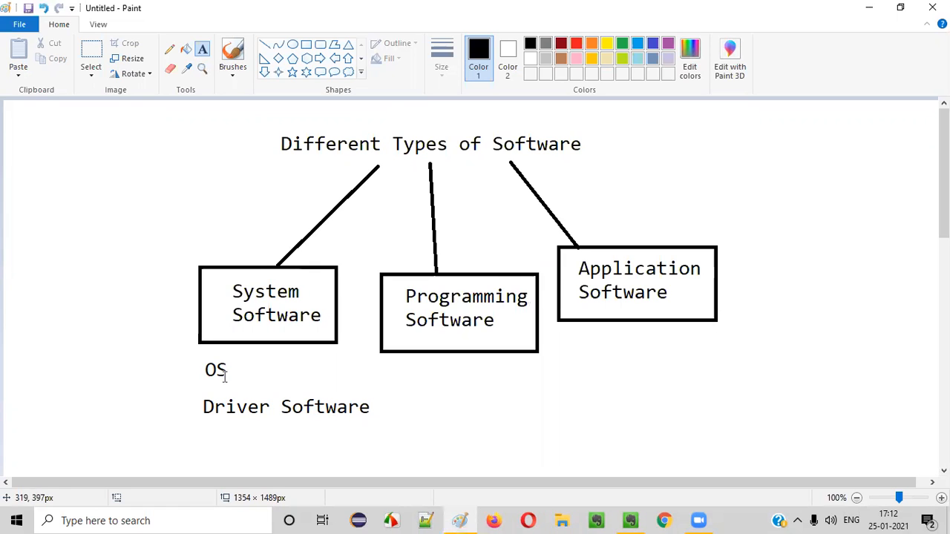
pyautogui.moveTo(242, 375)
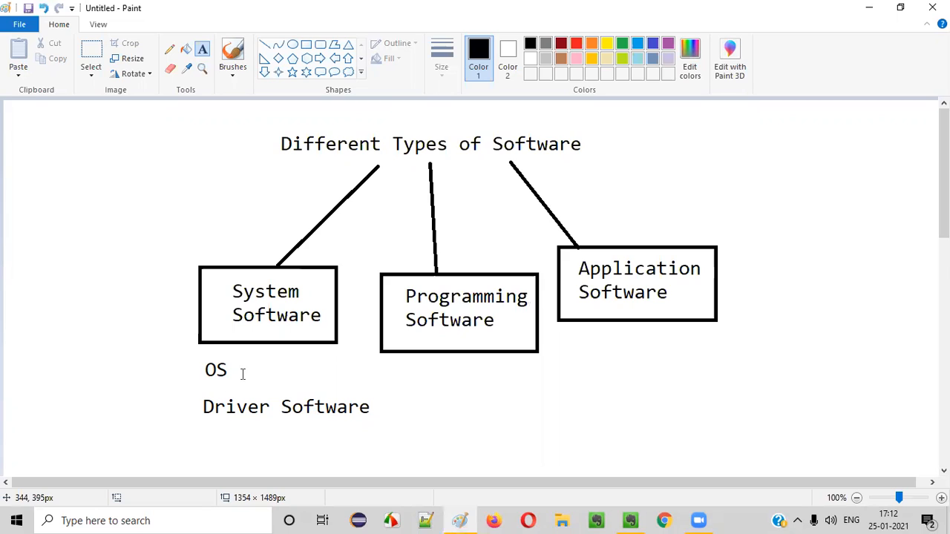
pyautogui.moveTo(243, 374)
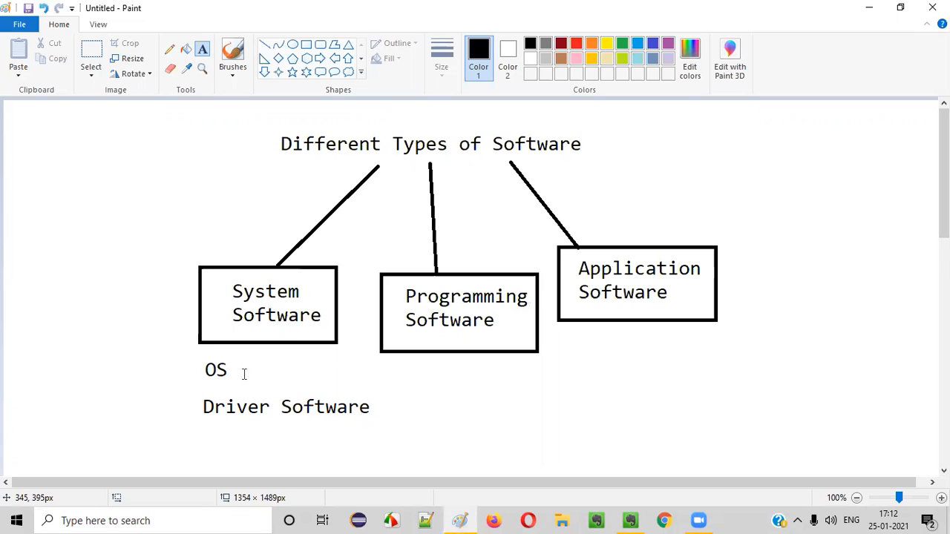
pyautogui.moveTo(274, 385)
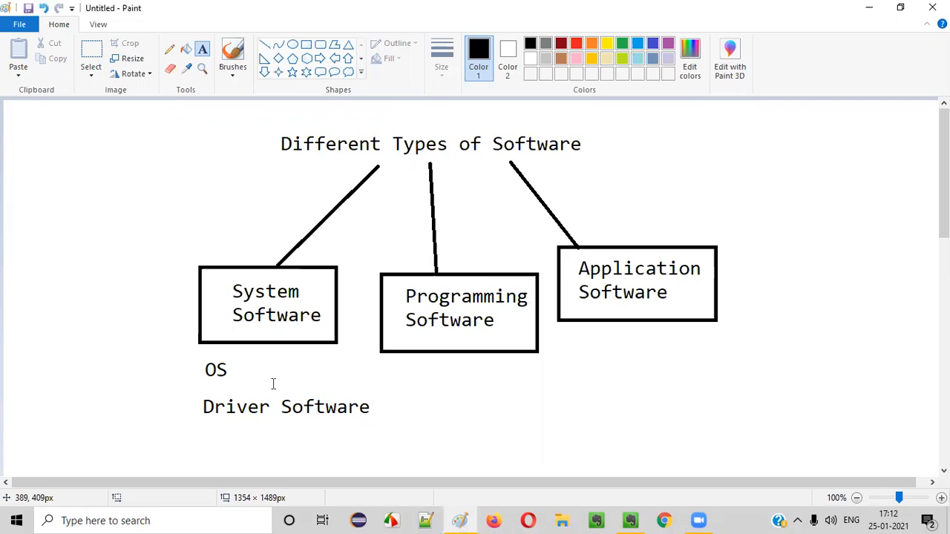
pyautogui.moveTo(230, 361)
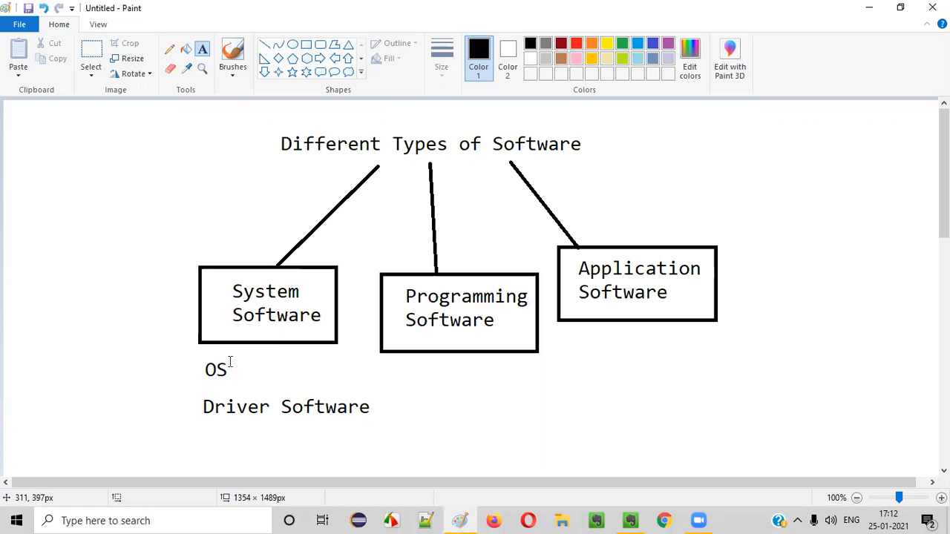
pyautogui.moveTo(237, 306)
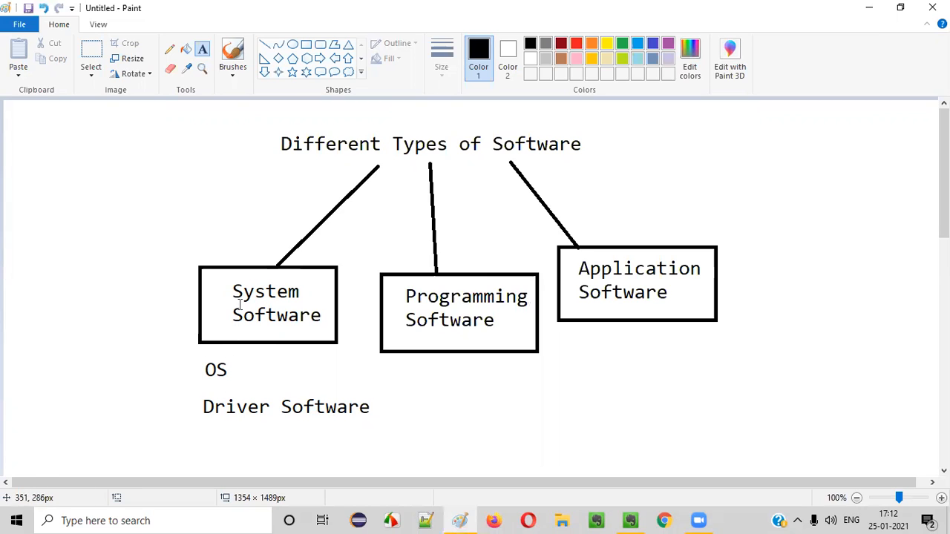
pyautogui.moveTo(273, 412)
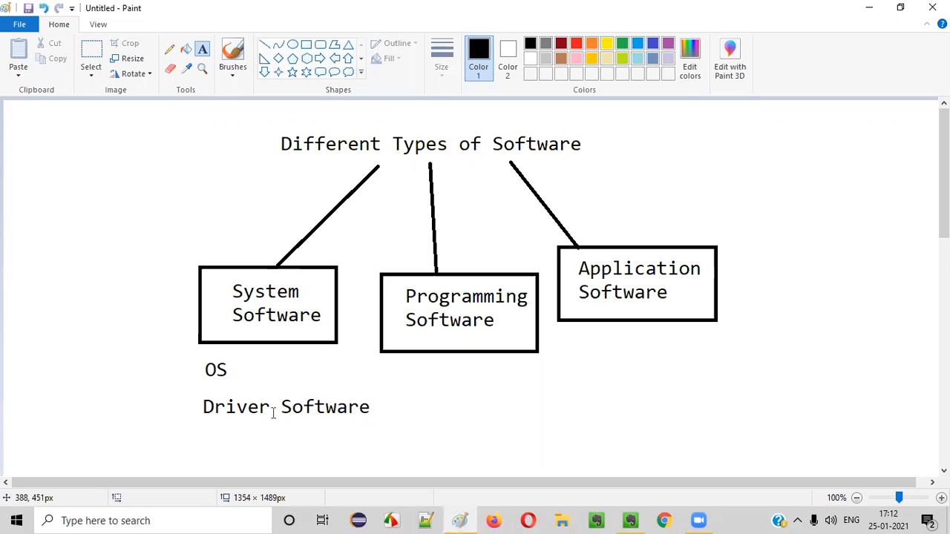
pyautogui.moveTo(311, 407)
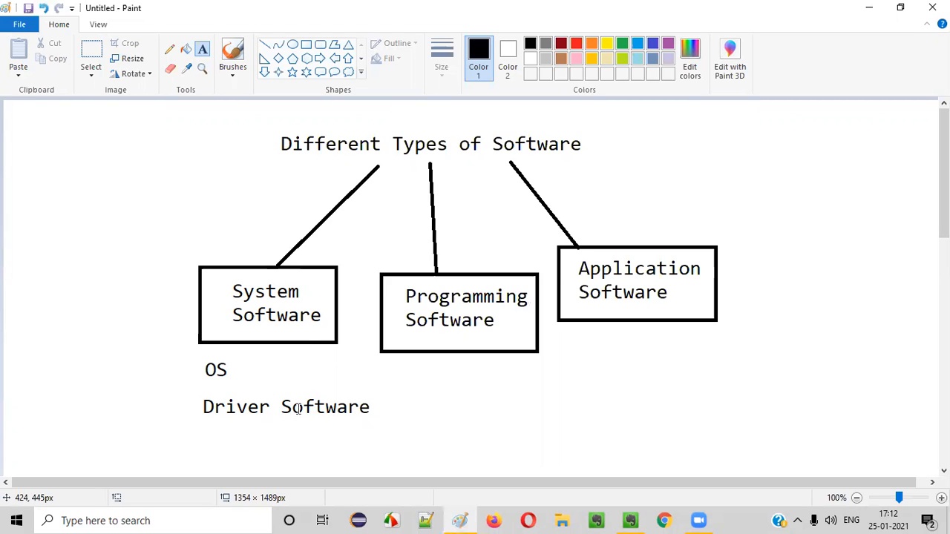
pyautogui.moveTo(239, 407)
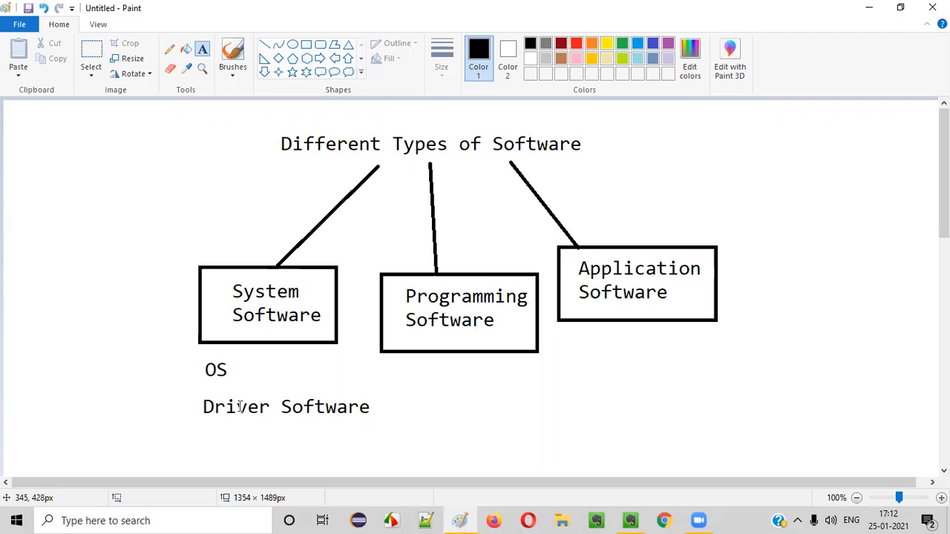
pyautogui.moveTo(247, 446)
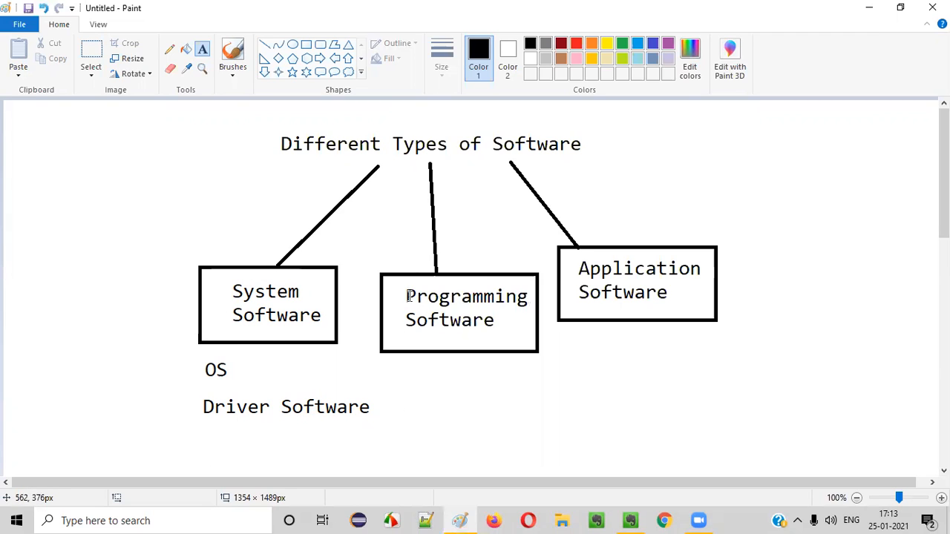
pyautogui.moveTo(470, 319)
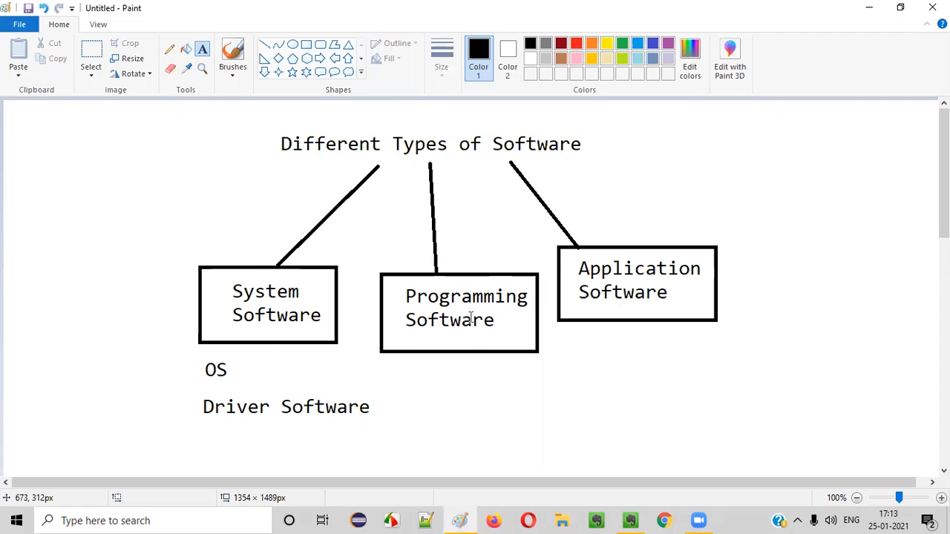
pyautogui.moveTo(474, 356)
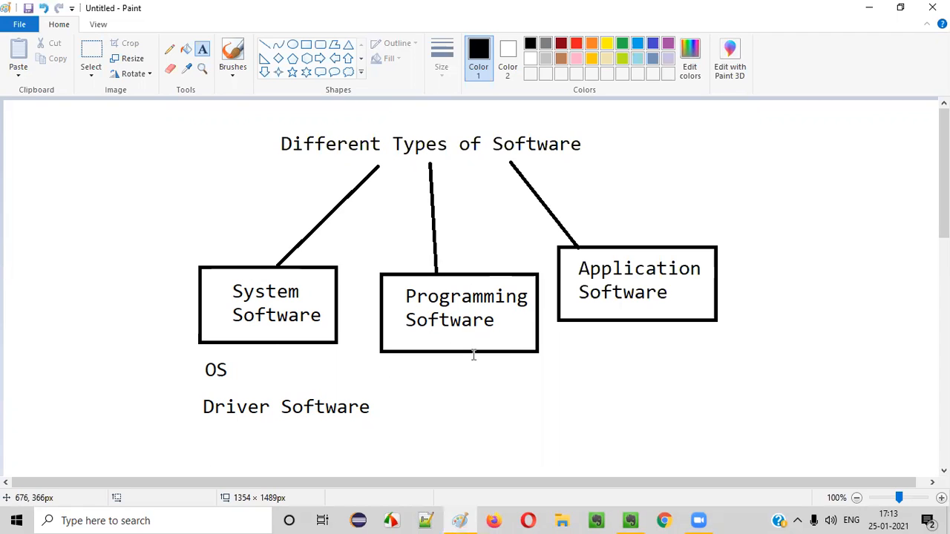
pyautogui.moveTo(415, 385)
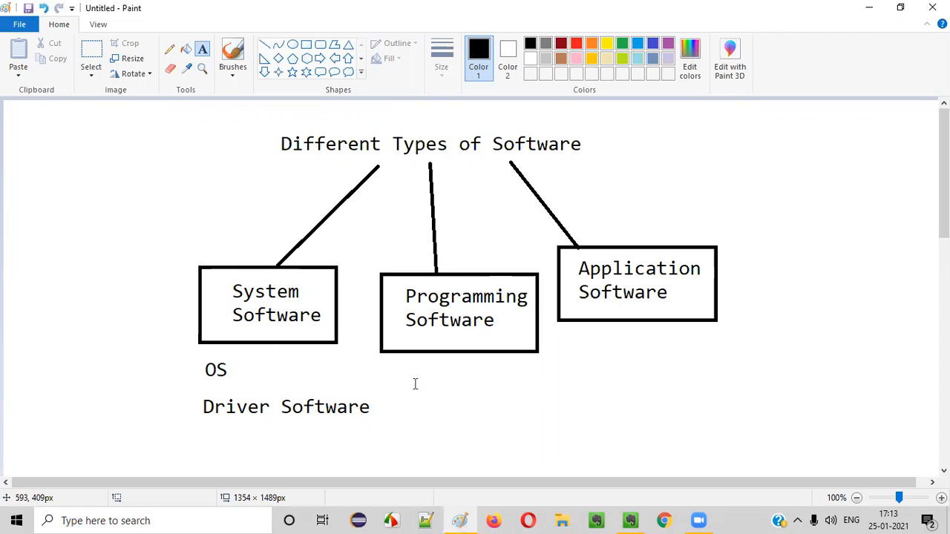
pyautogui.moveTo(414, 385)
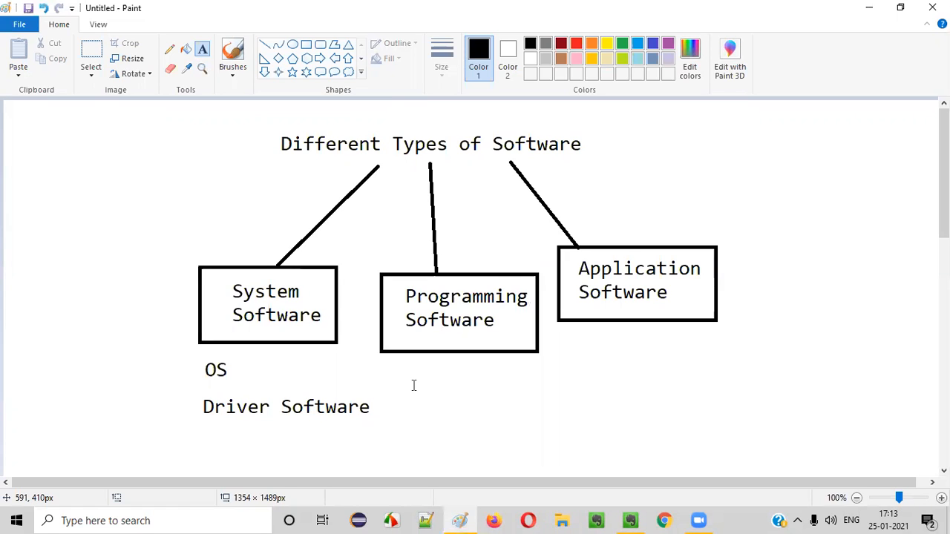
pyautogui.moveTo(412, 391)
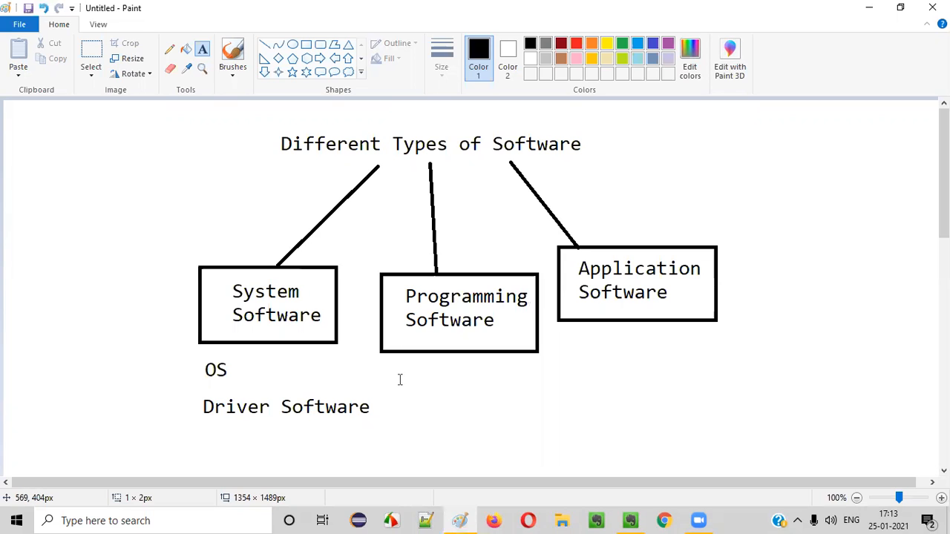
# List 'Compilers' and 'Intrepreters' beneath the Programming Software box.
pyautogui.write('Compil')
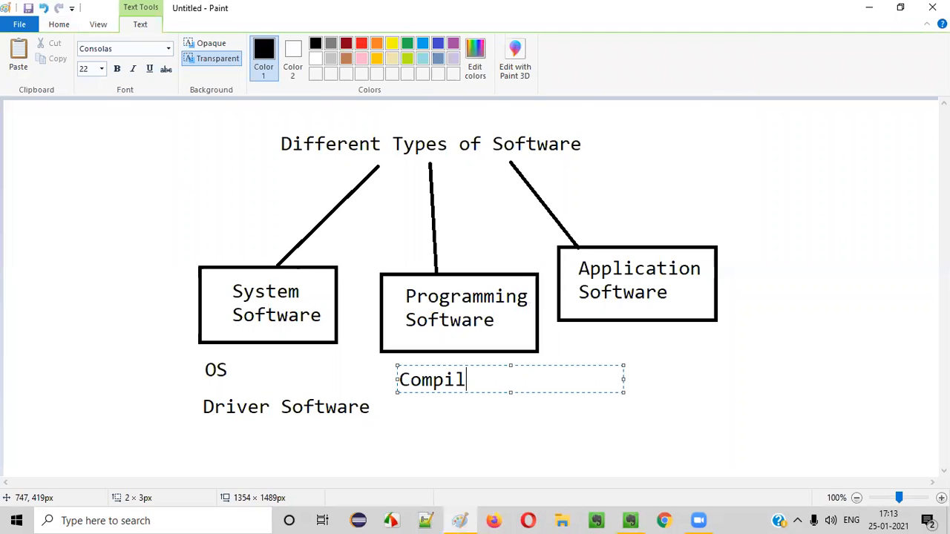
pyautogui.write('ers')
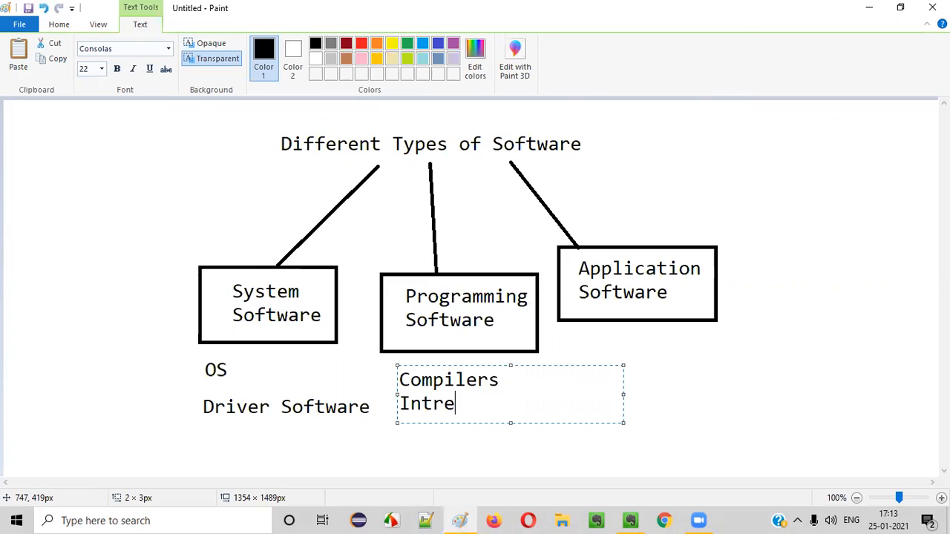
pyautogui.write('preters')
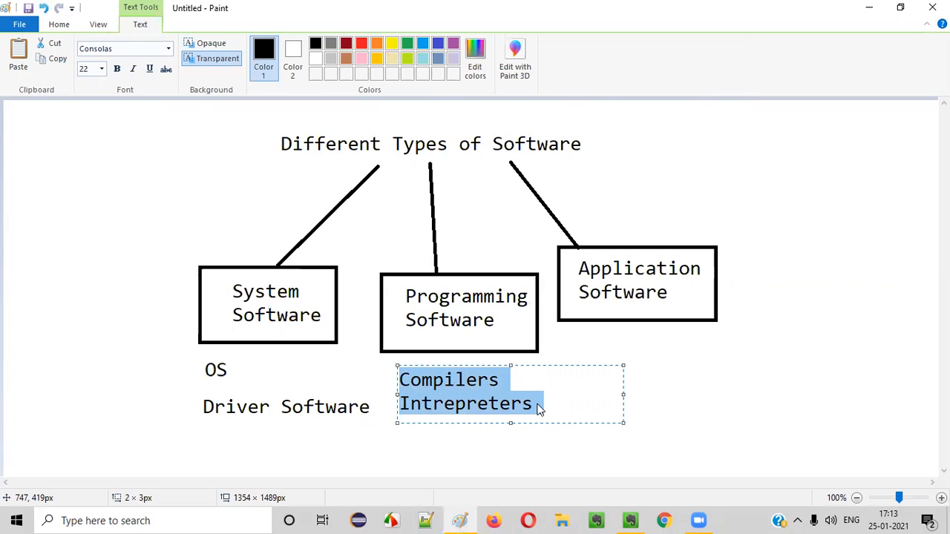
pyautogui.click(498, 381)
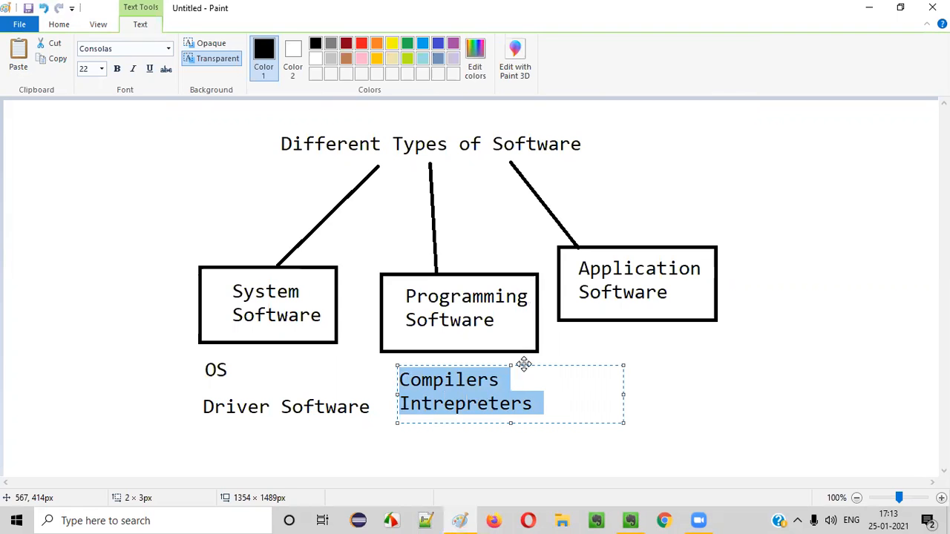
pyautogui.click(494, 314)
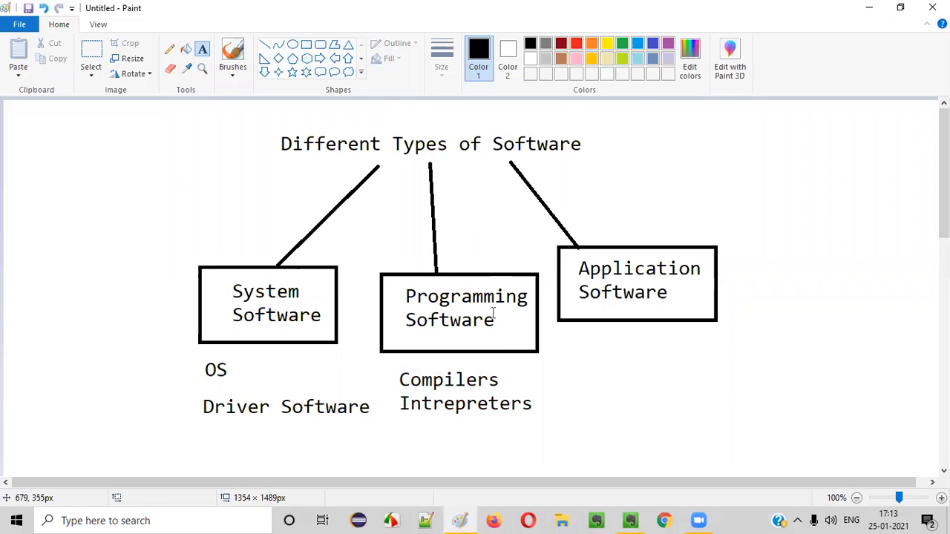
pyautogui.moveTo(468, 339)
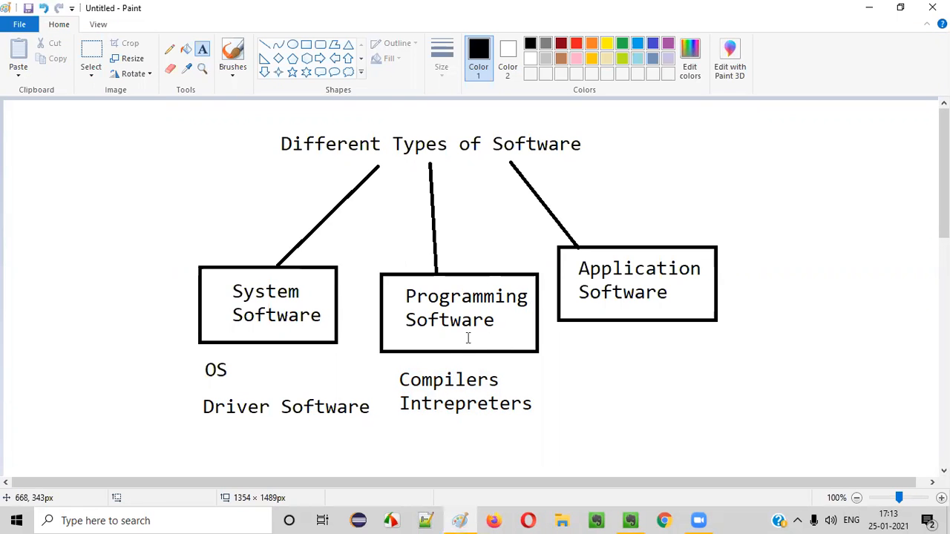
pyautogui.moveTo(456, 425)
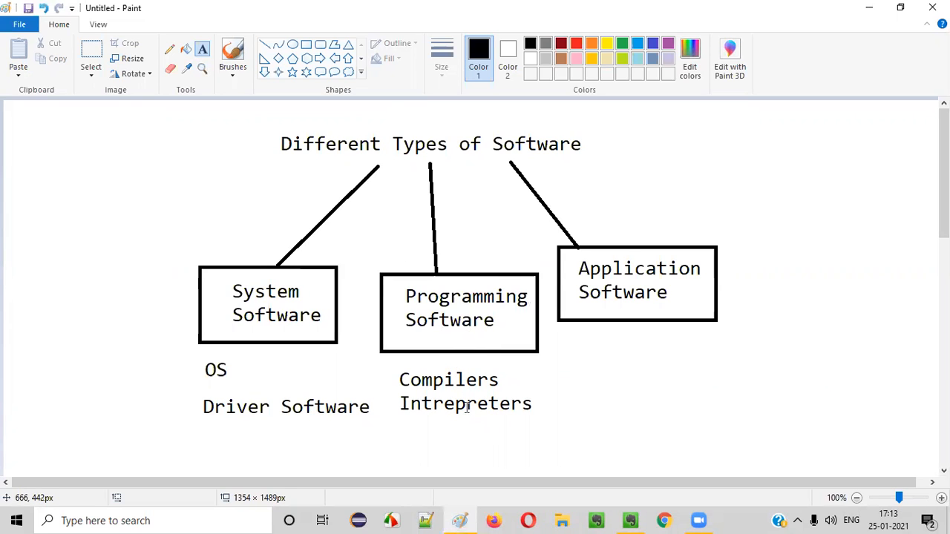
pyautogui.moveTo(422, 392)
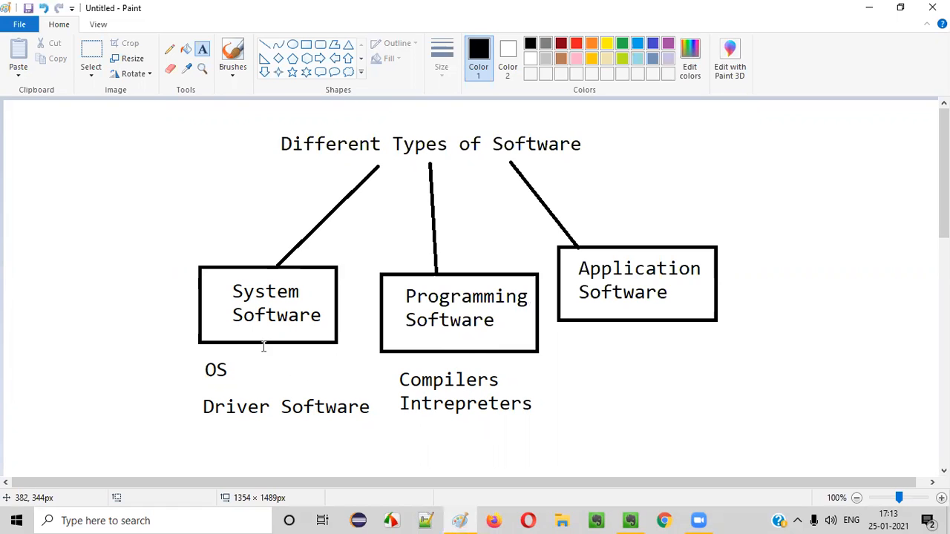
pyautogui.moveTo(458, 292)
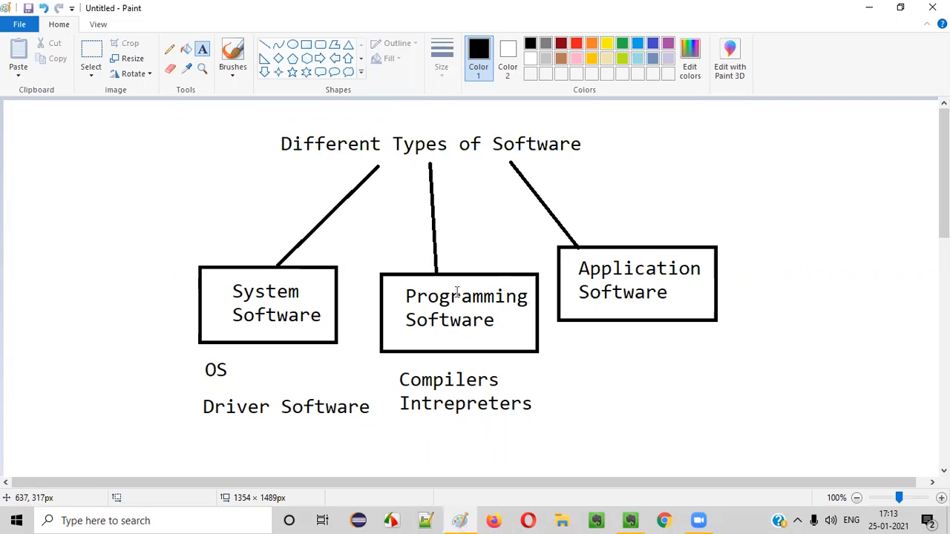
pyautogui.moveTo(464, 305)
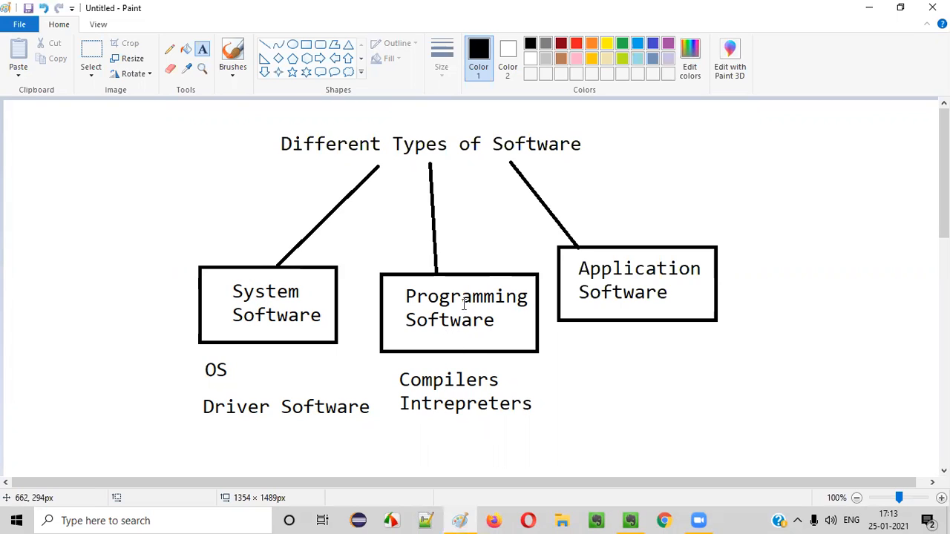
pyautogui.moveTo(678, 251)
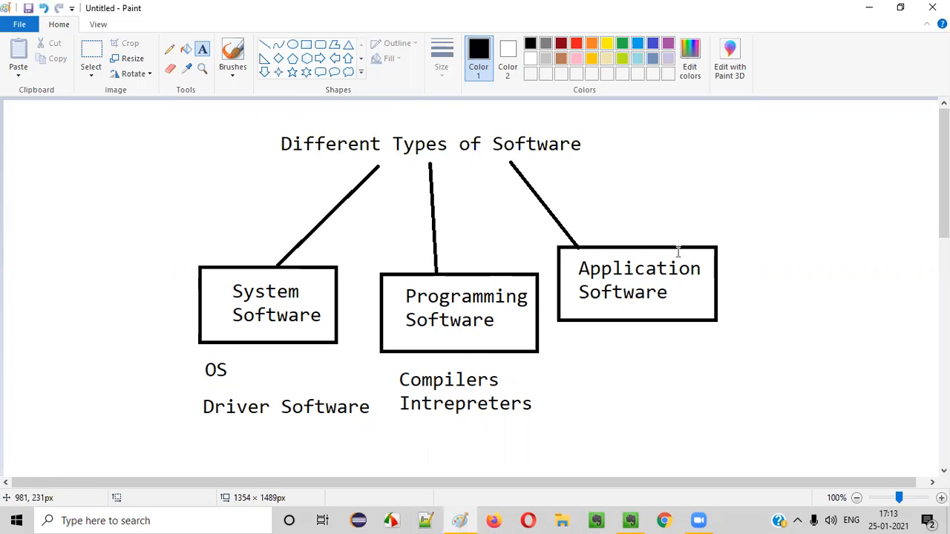
pyautogui.moveTo(535, 288)
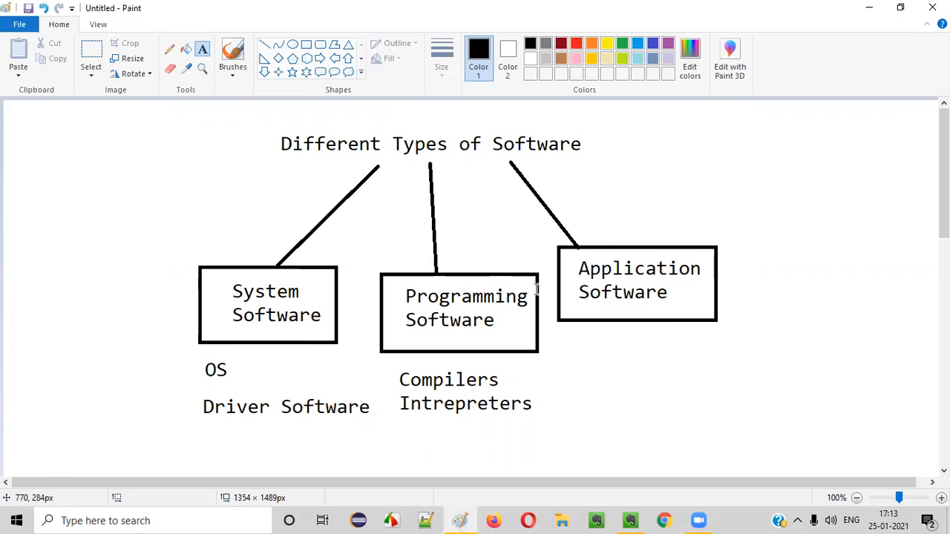
pyautogui.moveTo(648, 315)
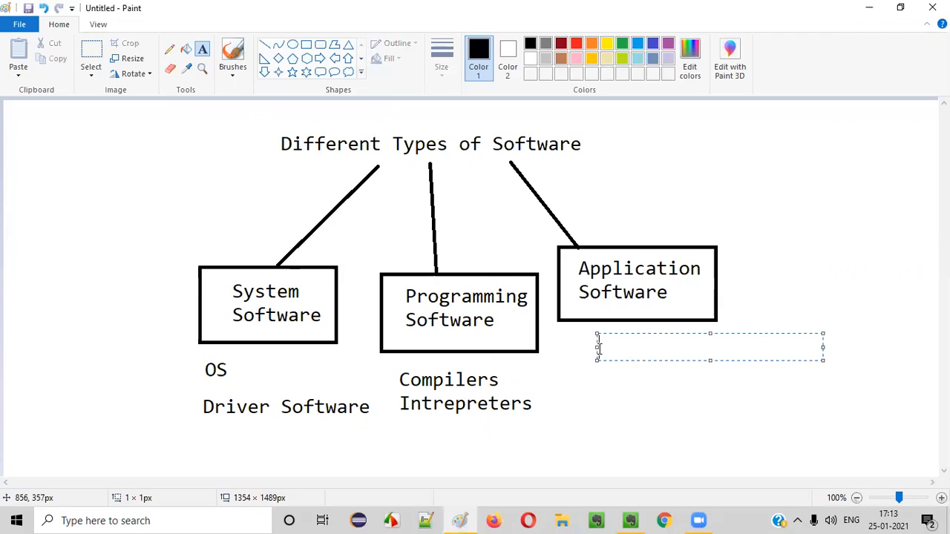
# Write 'Amazon.com' as the first example under Application Software.
pyautogui.write('Am')
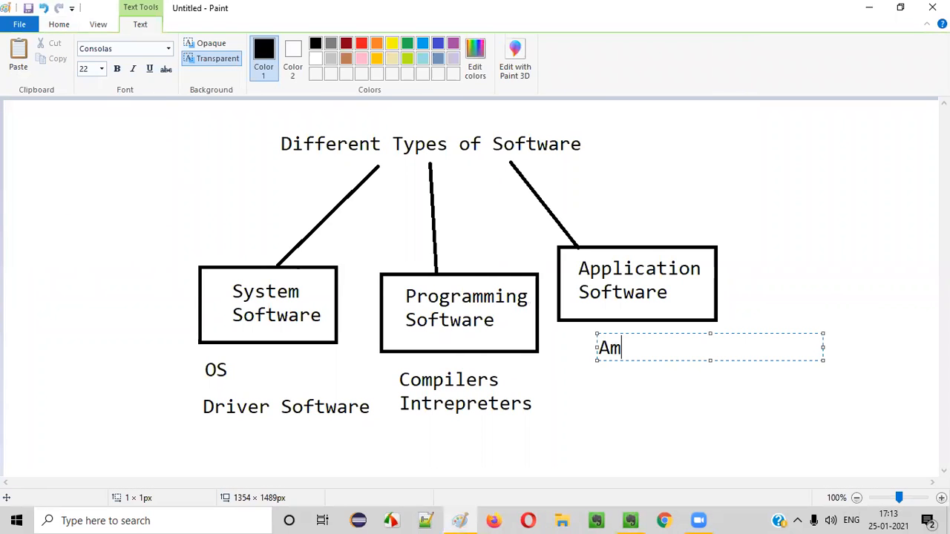
pyautogui.write('azon')
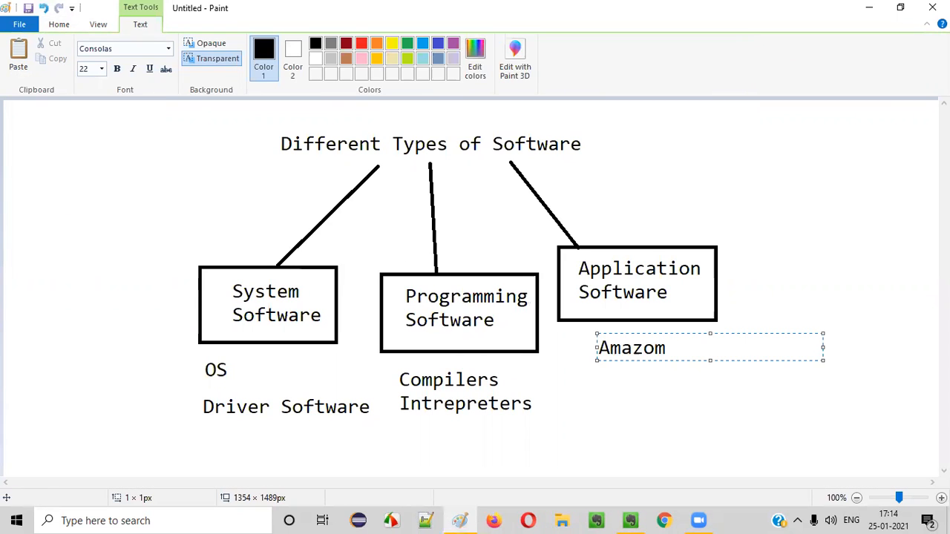
pyautogui.click(665, 348)
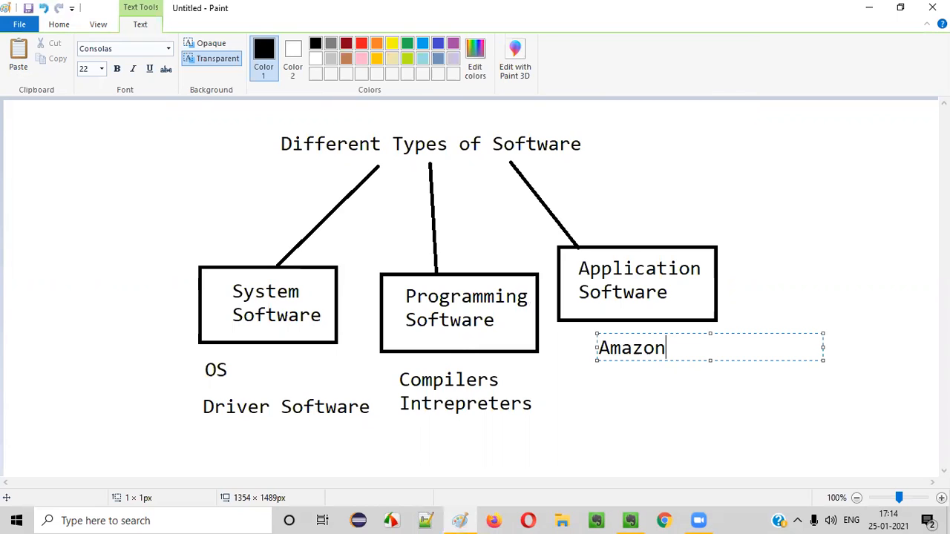
pyautogui.write('.com')
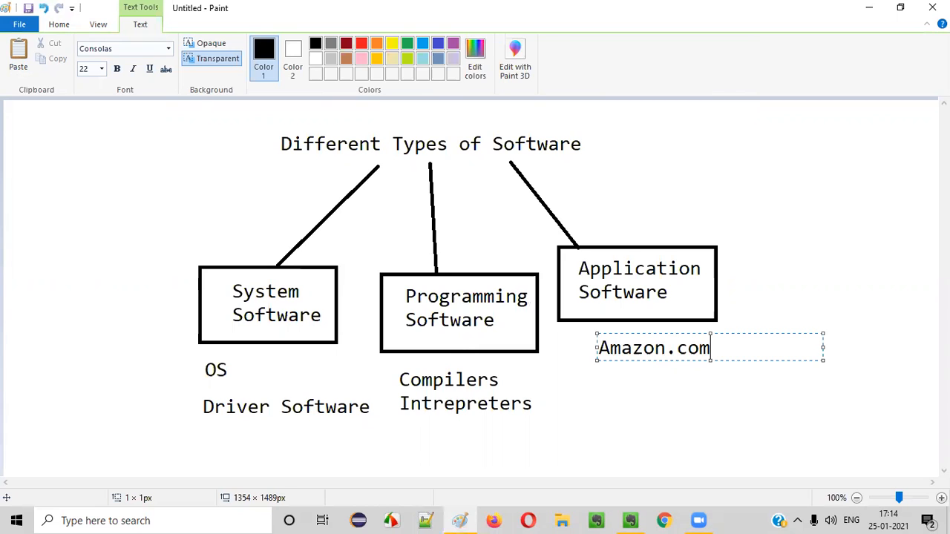
pyautogui.click(652, 273)
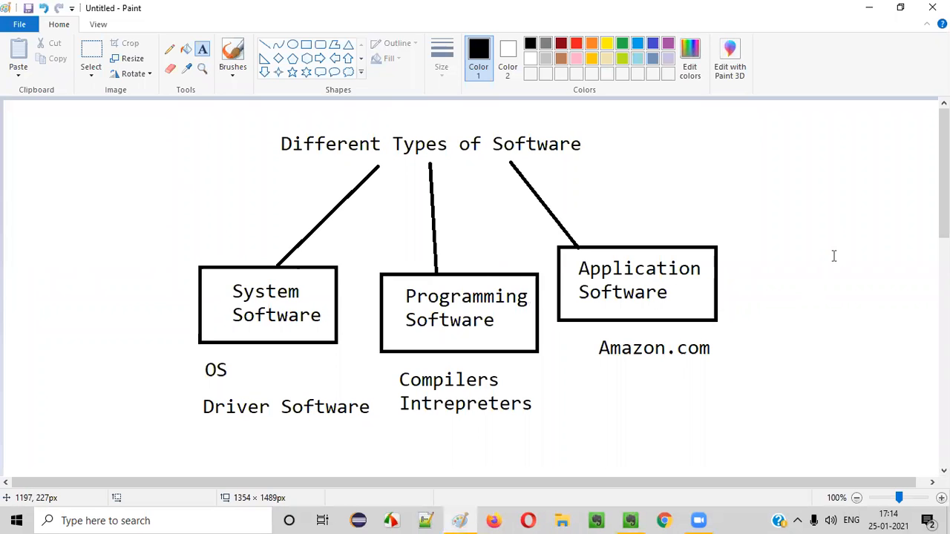
pyautogui.moveTo(598, 386)
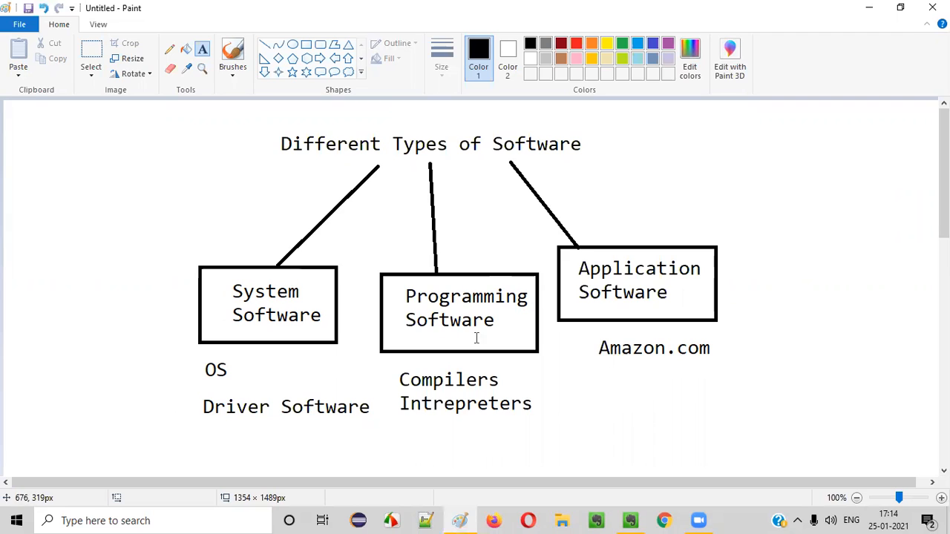
pyautogui.moveTo(644, 253)
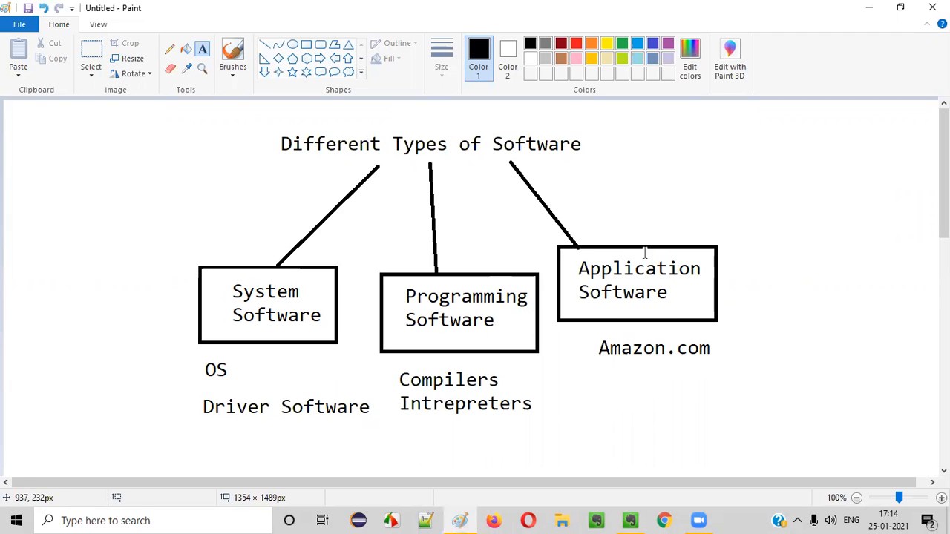
pyautogui.moveTo(616, 292)
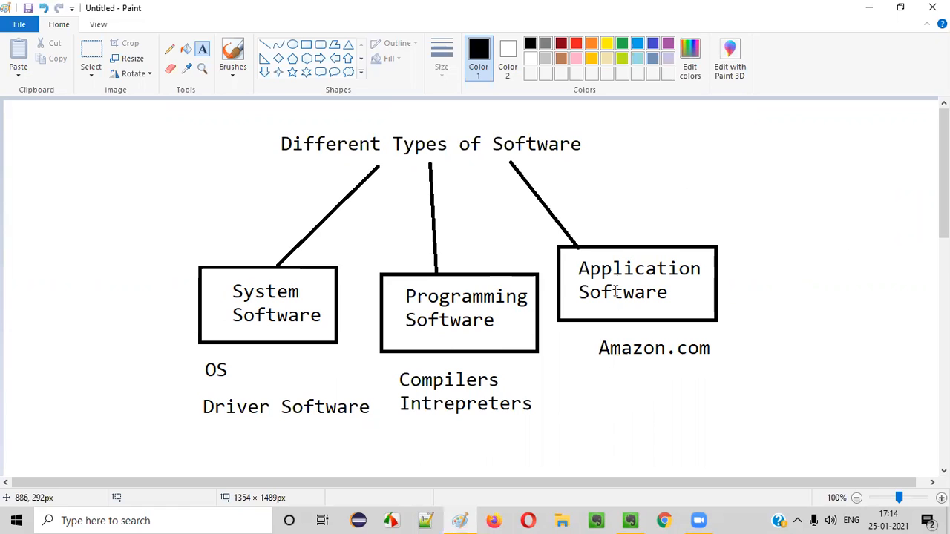
# Add 'Whatapp', 'Facebook' and 'Skype' below Amazon.com.
pyautogui.click(709, 394)
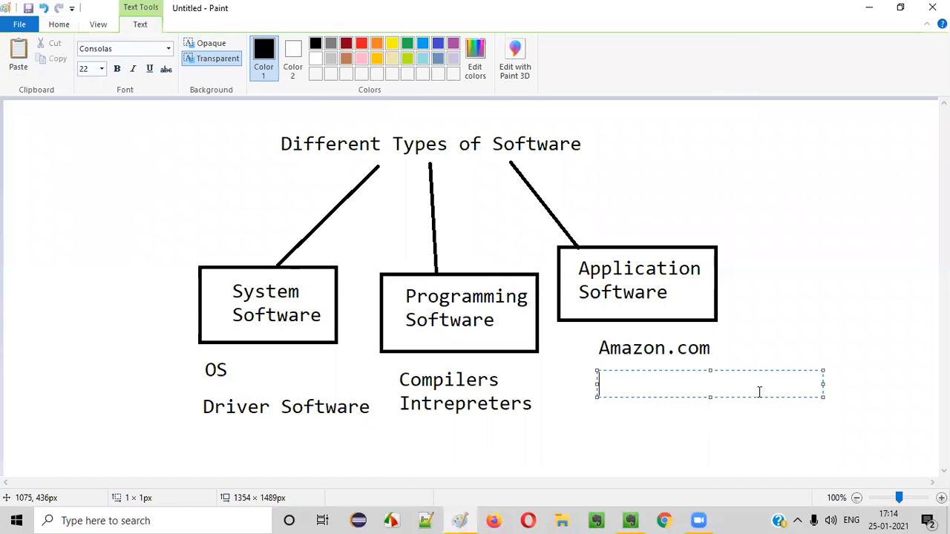
pyautogui.write('Whatapp')
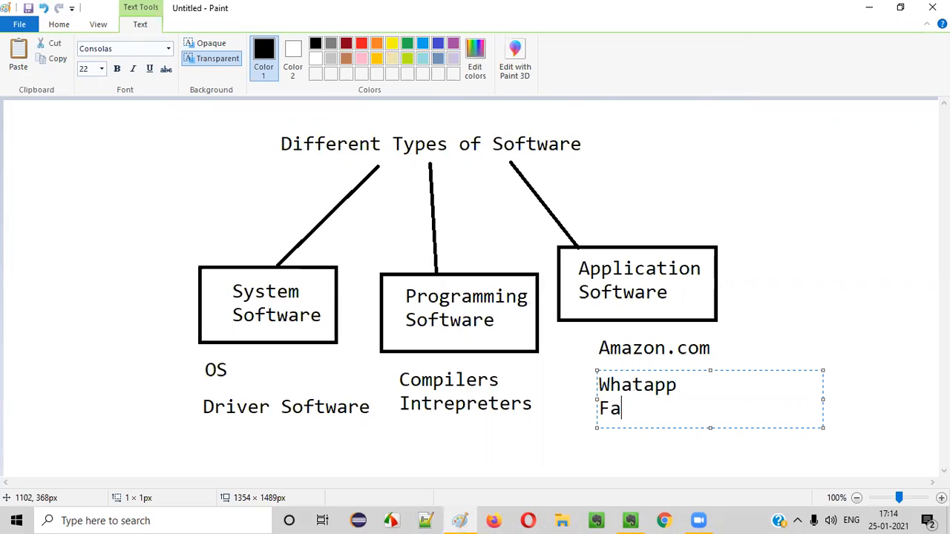
pyautogui.press('Enter')
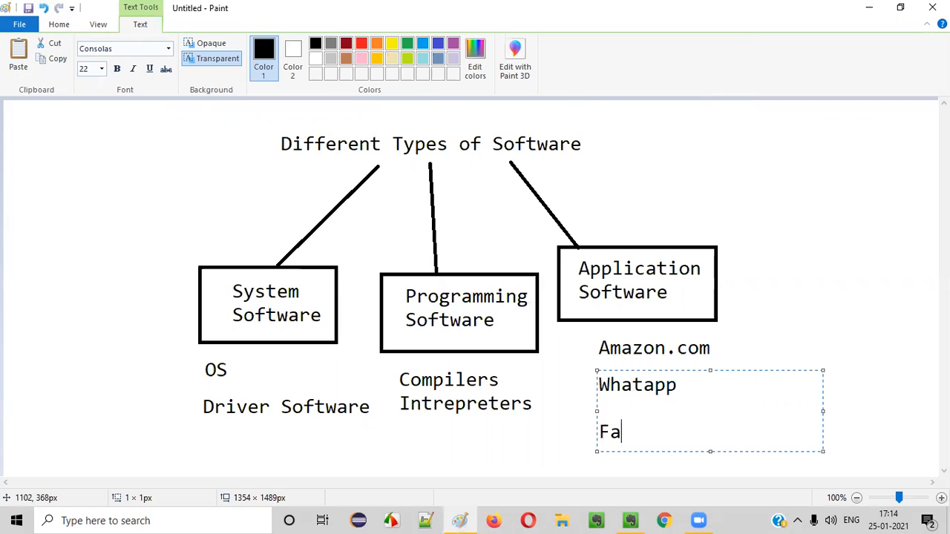
pyautogui.write('cebook')
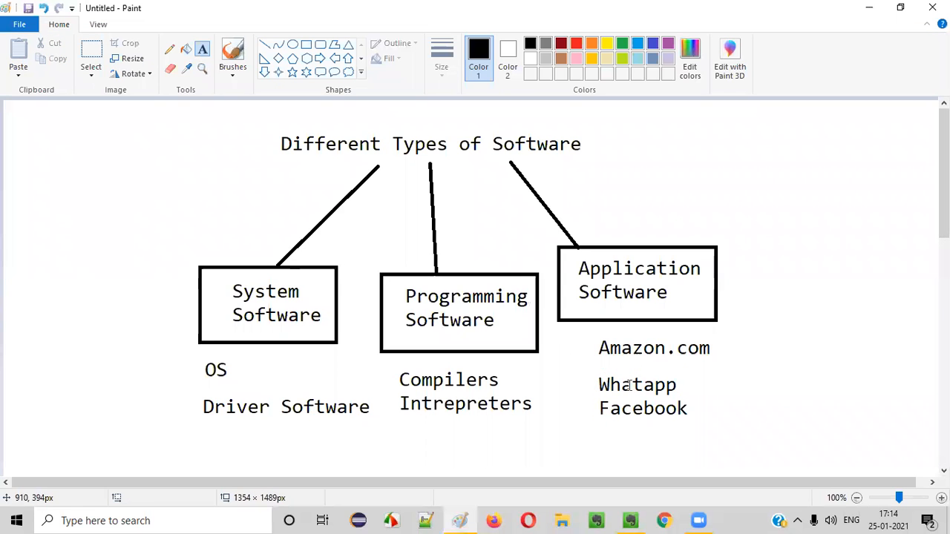
pyautogui.write('Skype')
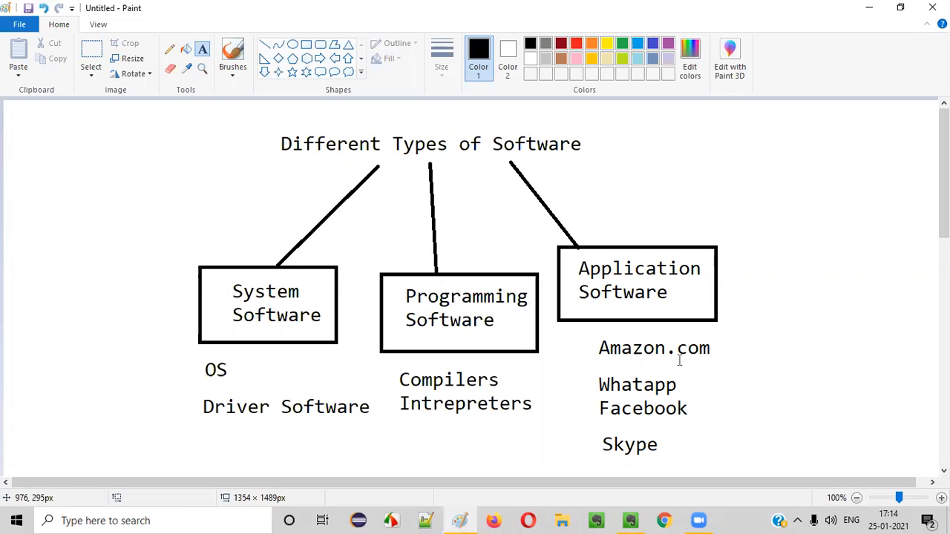
pyautogui.moveTo(656, 410)
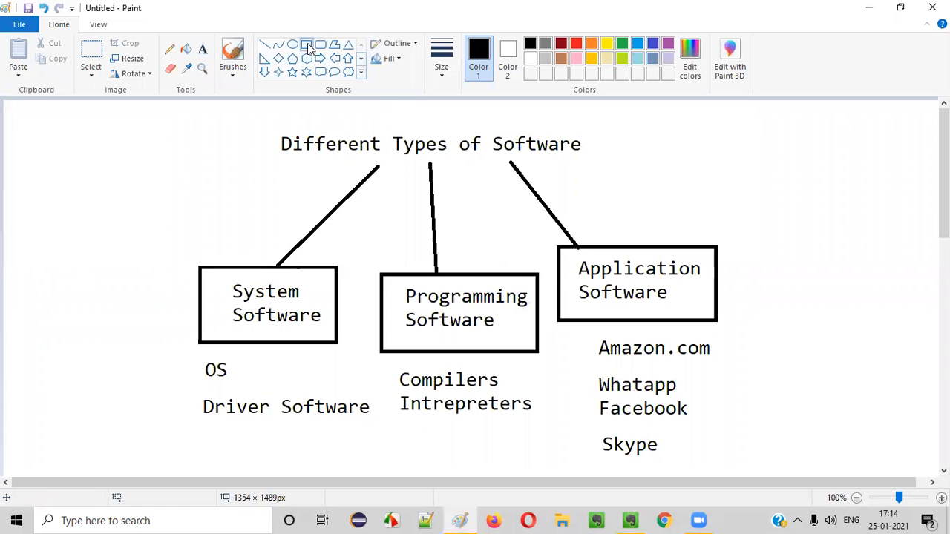
# Draw a tall rectangle from above Application Software down past Skype.
pyautogui.moveTo(550, 223); pyautogui.dragTo(716, 467)
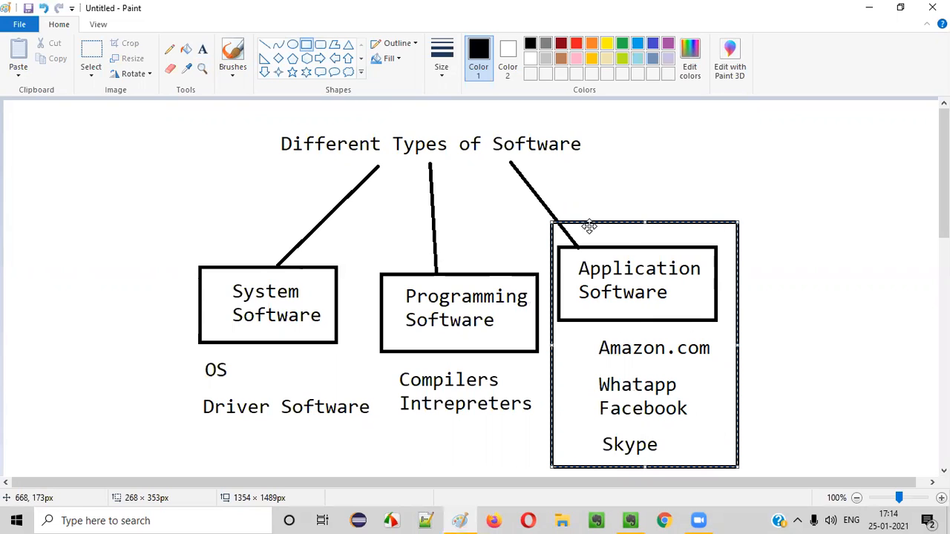
pyautogui.moveTo(669, 254)
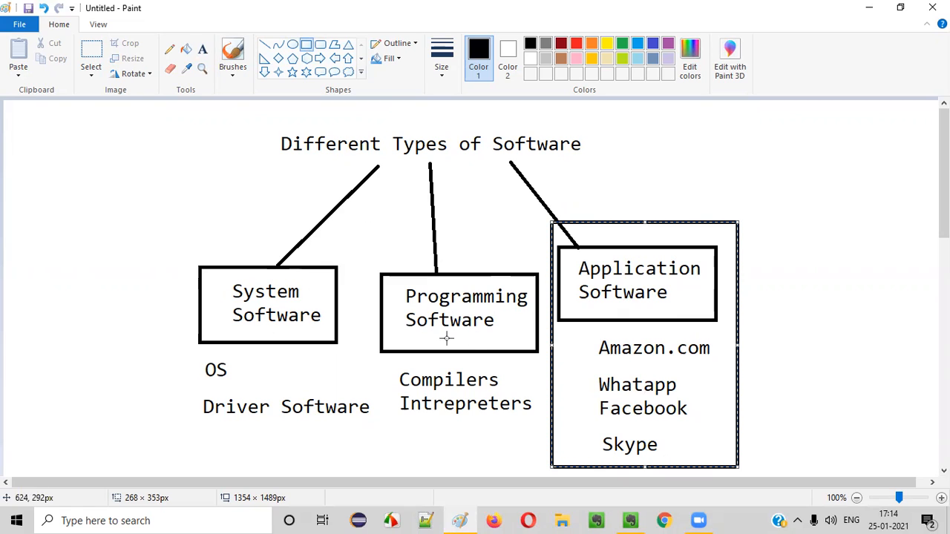
pyautogui.moveTo(486, 218)
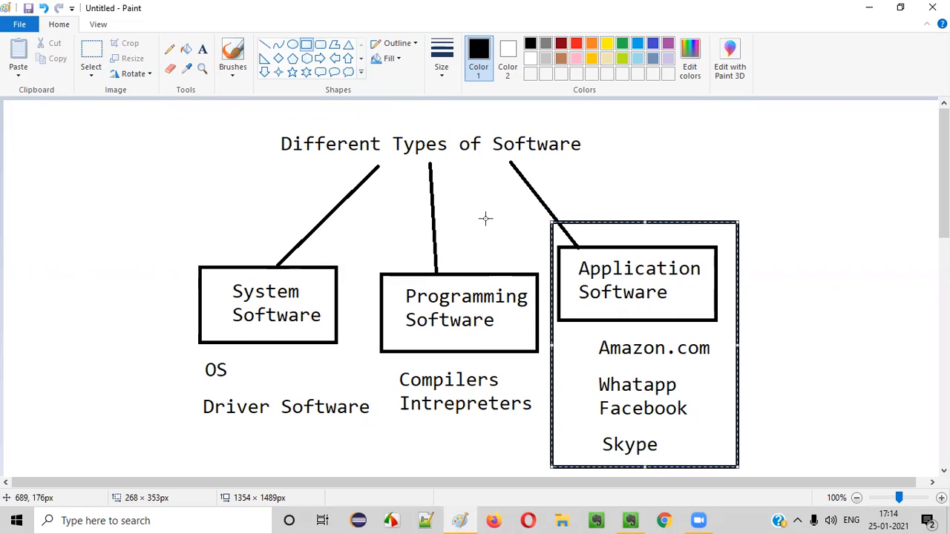
pyautogui.moveTo(639, 382)
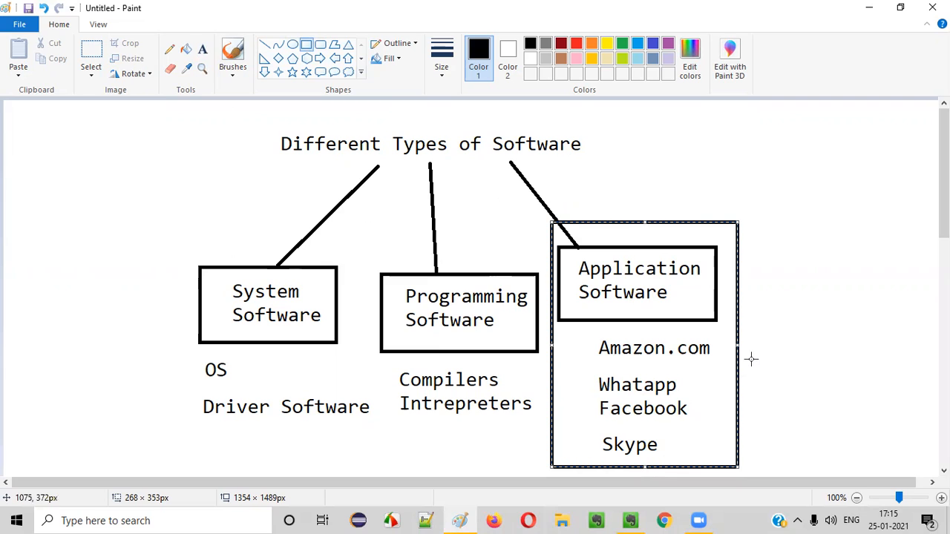
pyautogui.moveTo(698, 292)
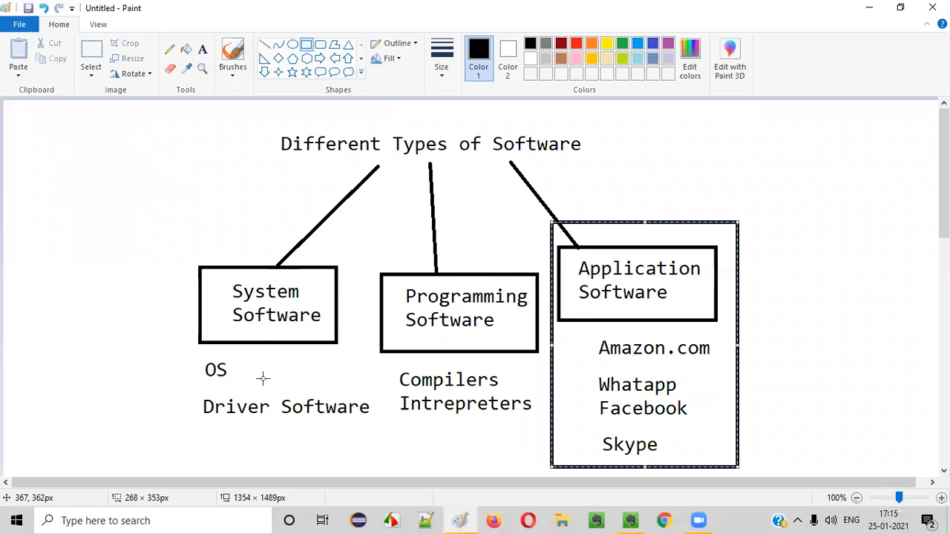
pyautogui.moveTo(710, 401)
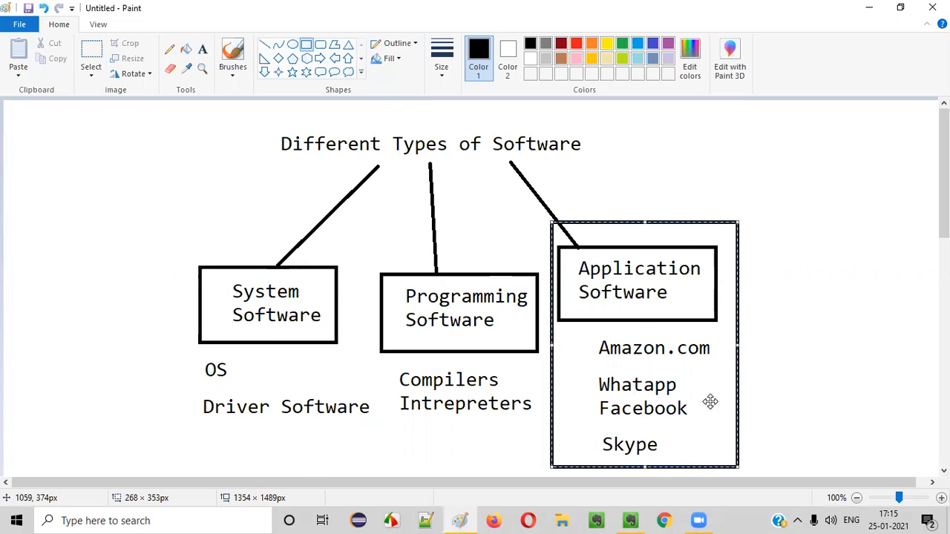
pyautogui.moveTo(631, 518)
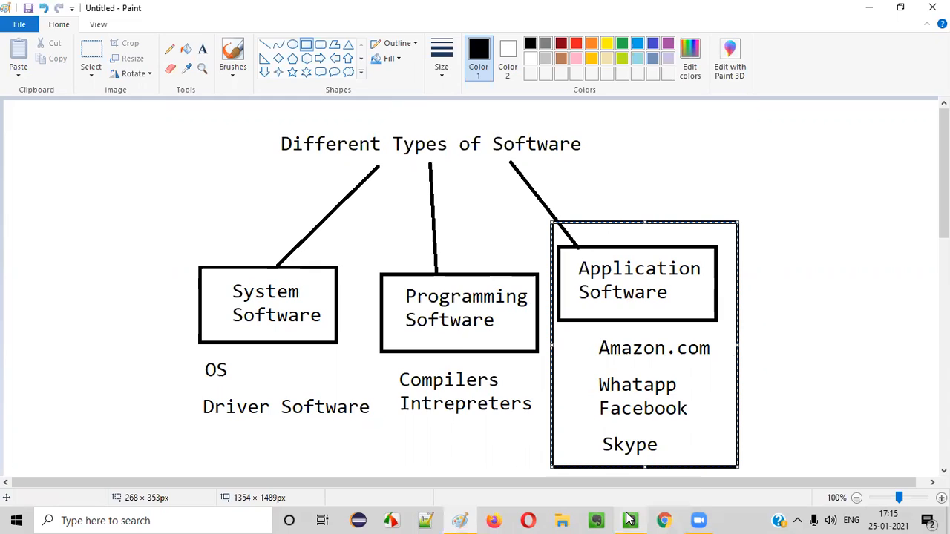
# Return to the Evernote 'Types of Software' note.
pyautogui.click(628, 522)
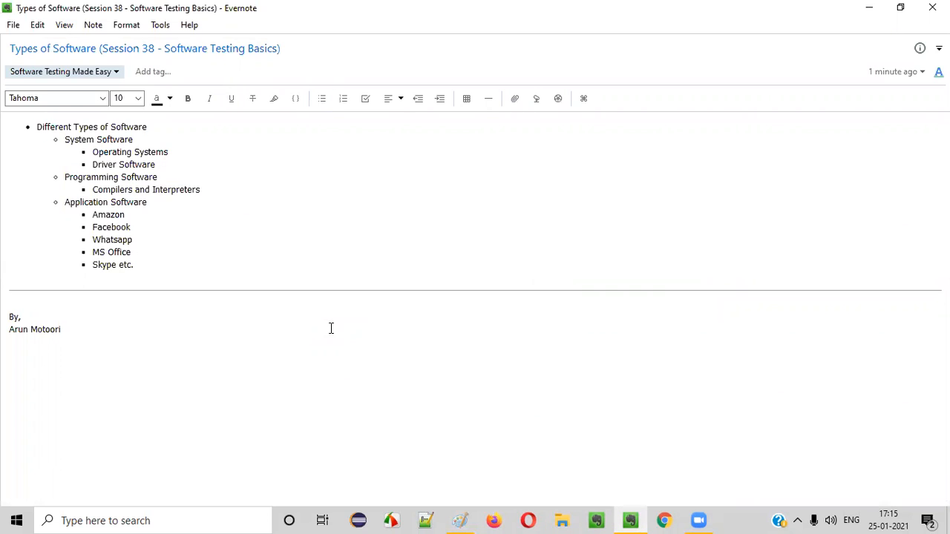
pyautogui.moveTo(333, 81)
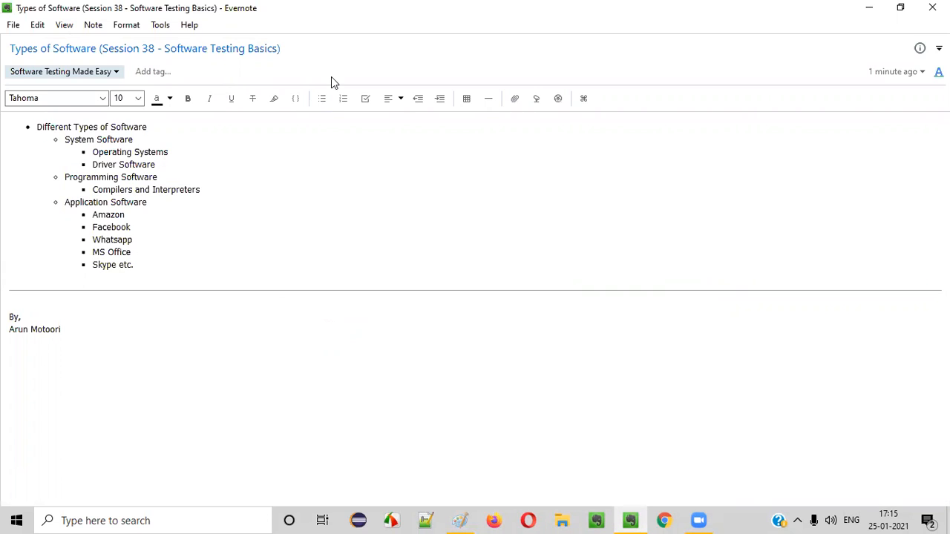